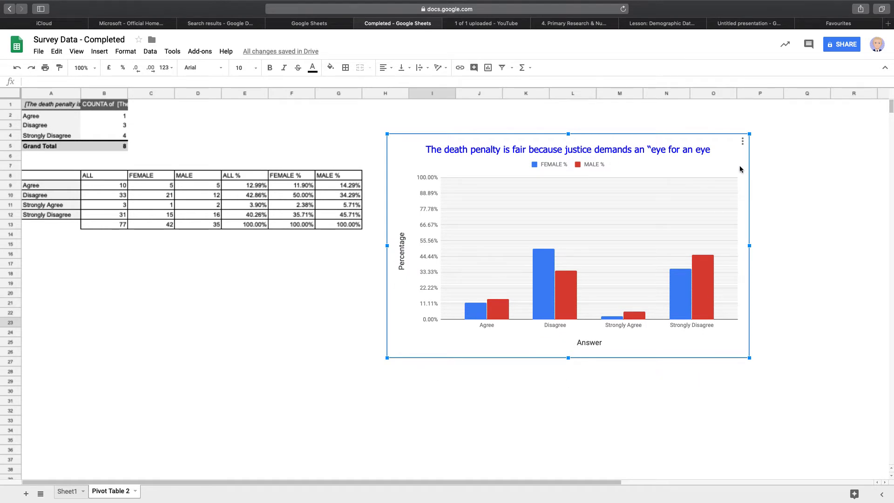
mouse_move(377, 253)
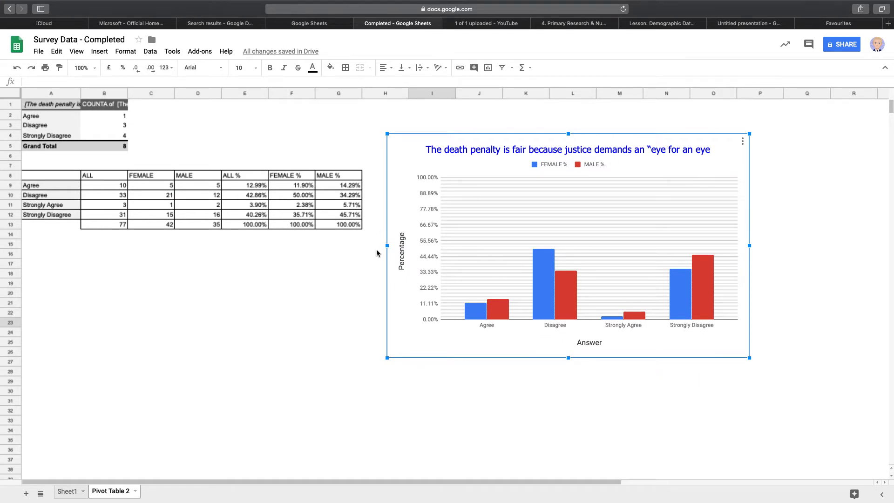
mouse_move(392, 247)
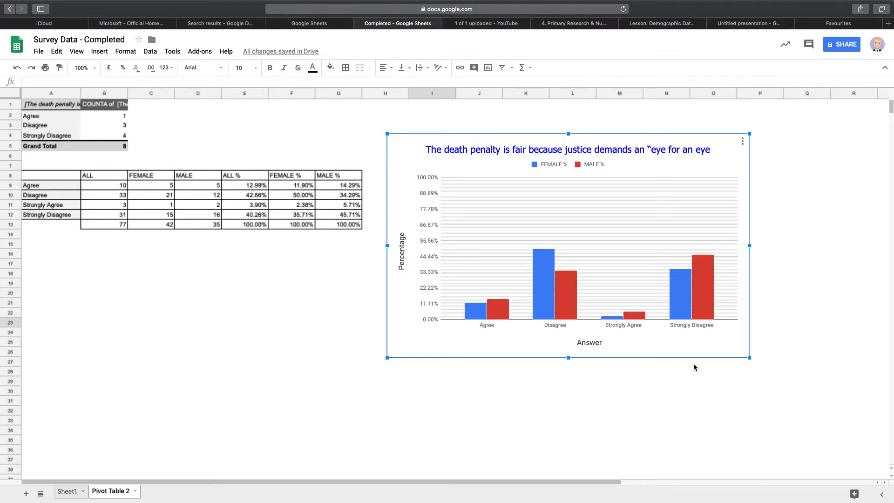
mouse_move(720, 369)
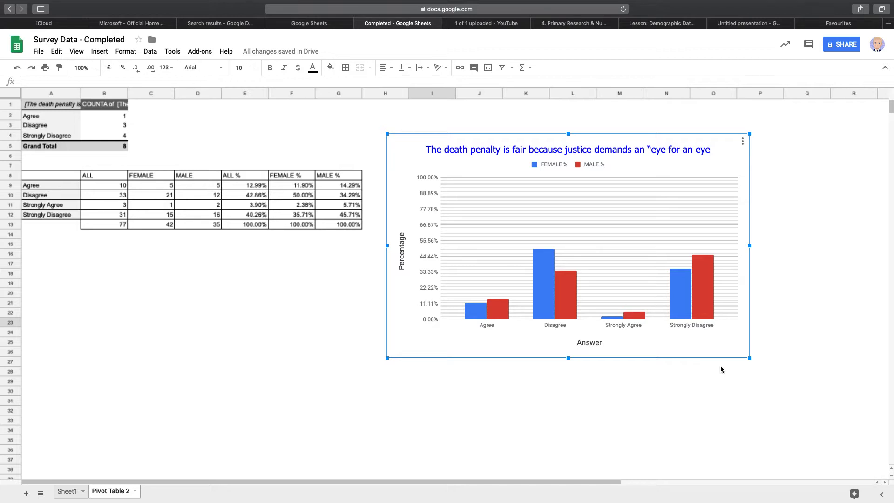
mouse_move(345, 245)
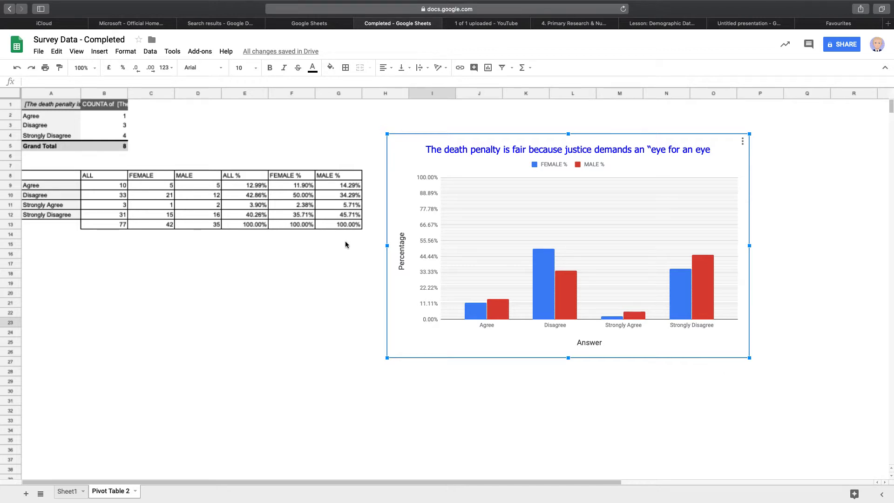
mouse_move(483, 342)
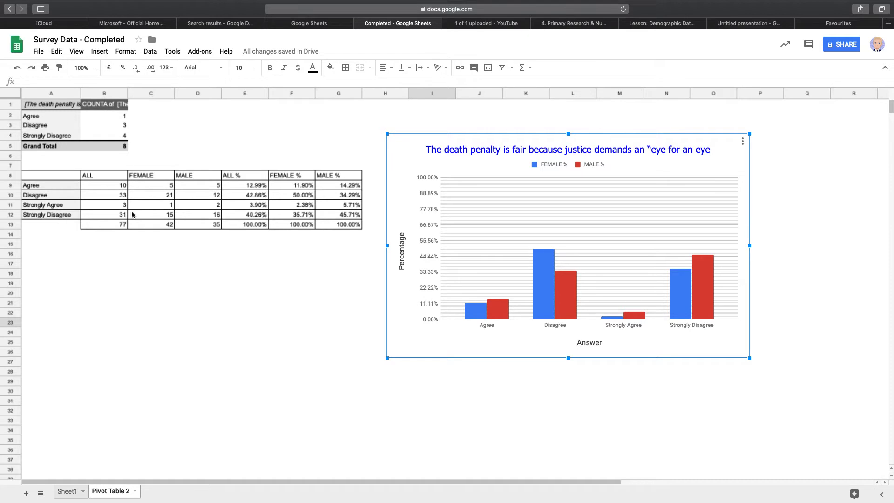
mouse_move(595, 277)
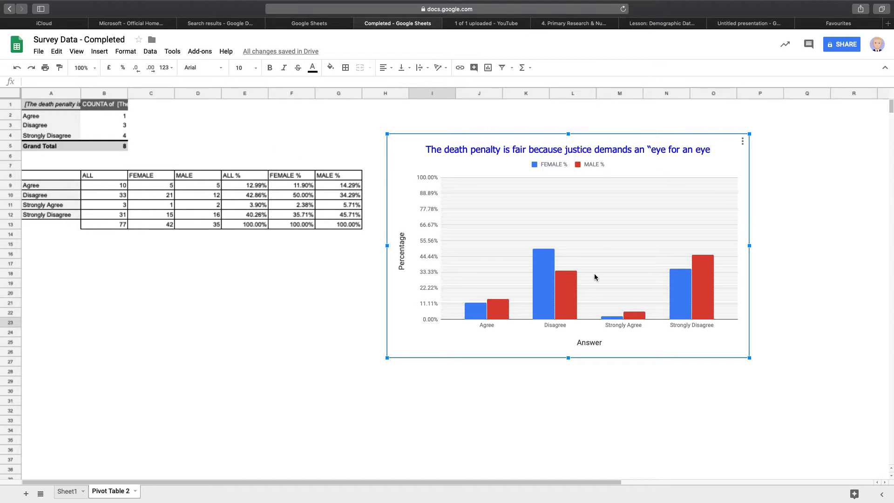
mouse_move(447, 334)
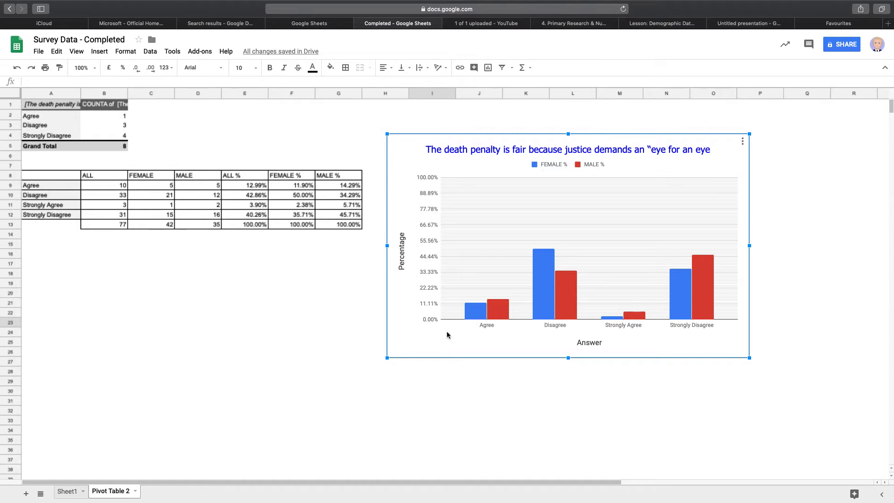
mouse_move(570, 291)
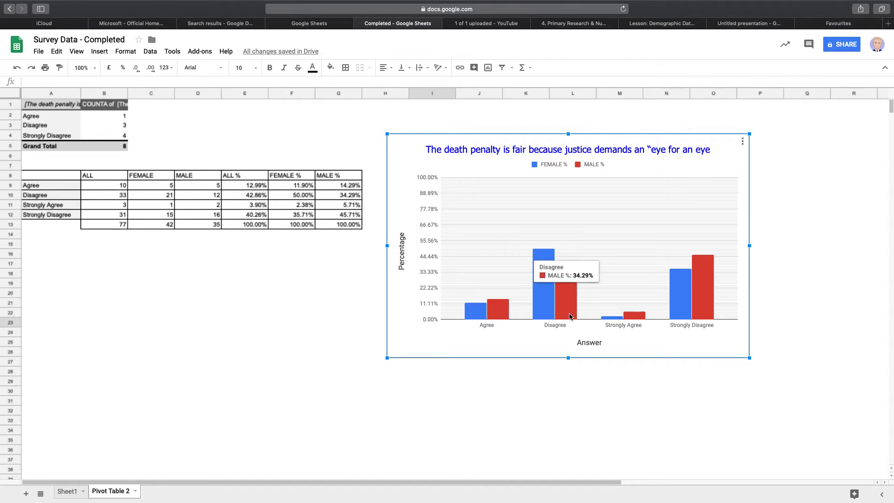
mouse_move(445, 214)
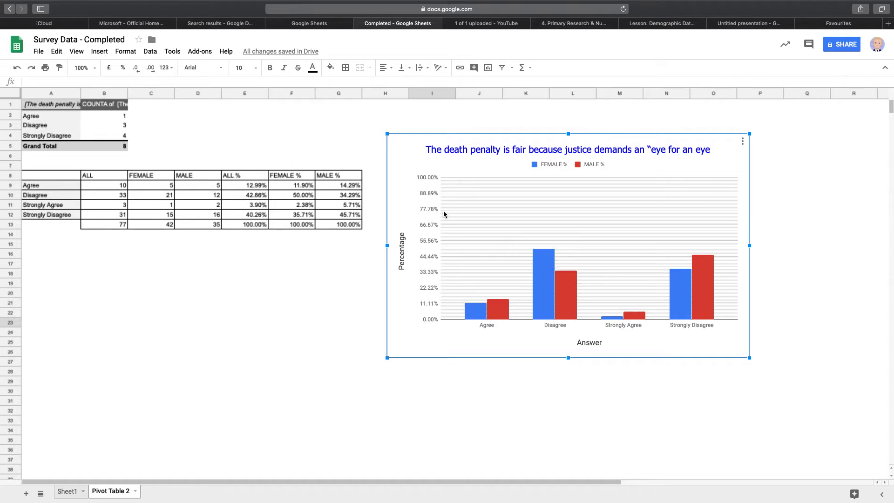
mouse_move(470, 284)
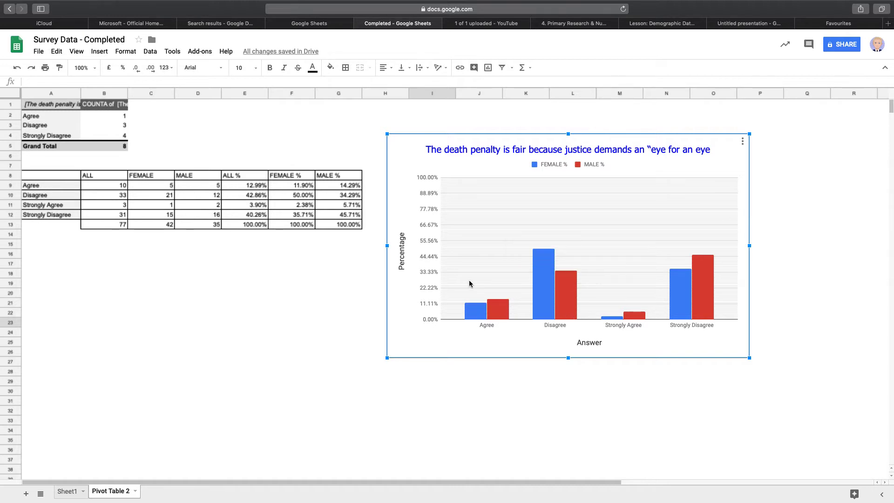
mouse_move(440, 158)
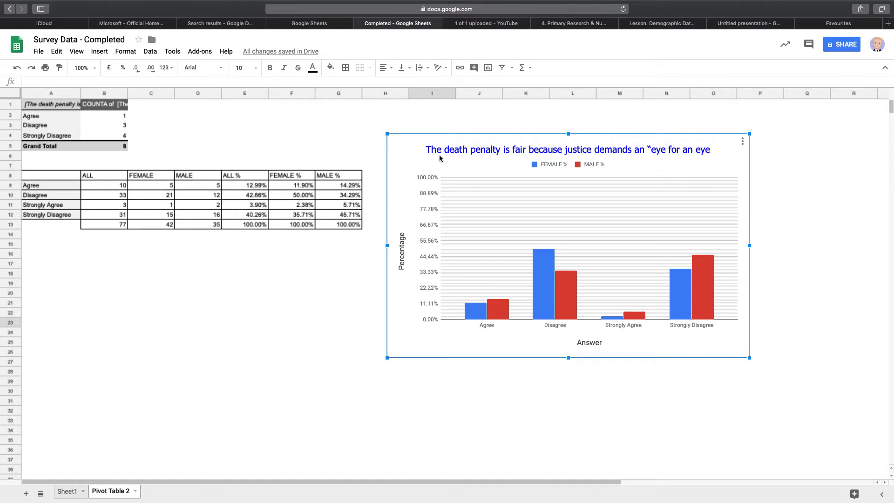
mouse_move(717, 154)
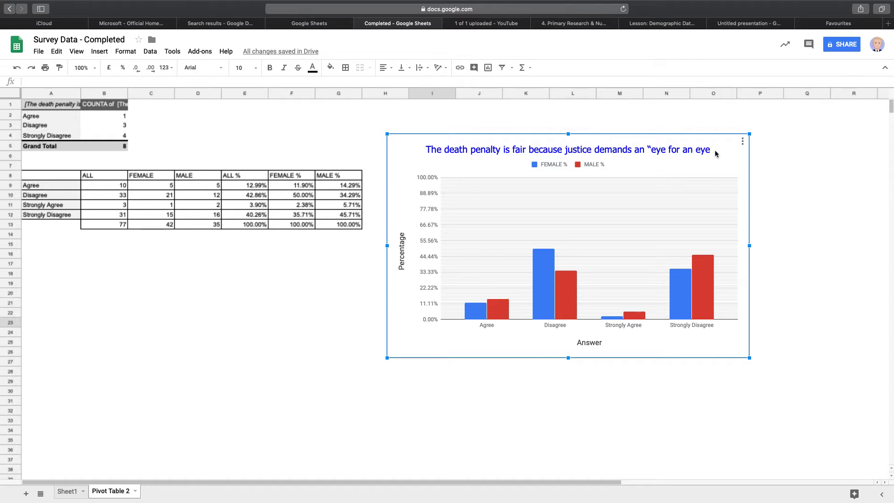
mouse_move(715, 156)
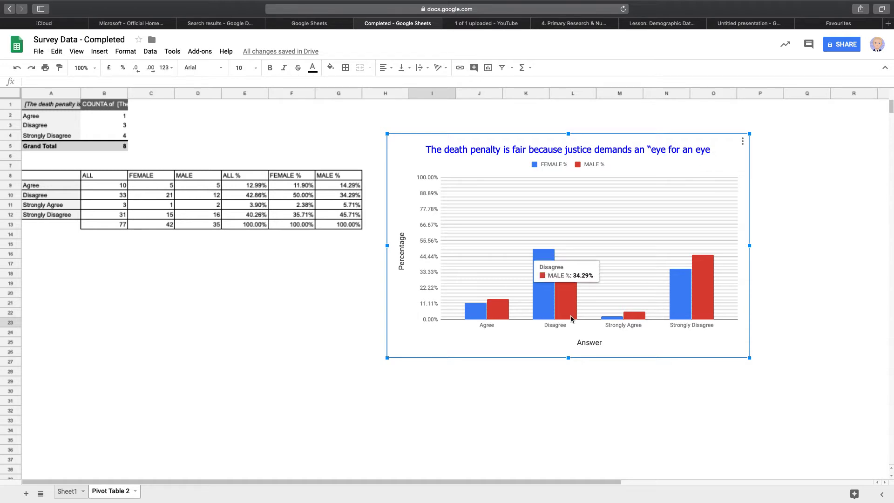
mouse_move(598, 347)
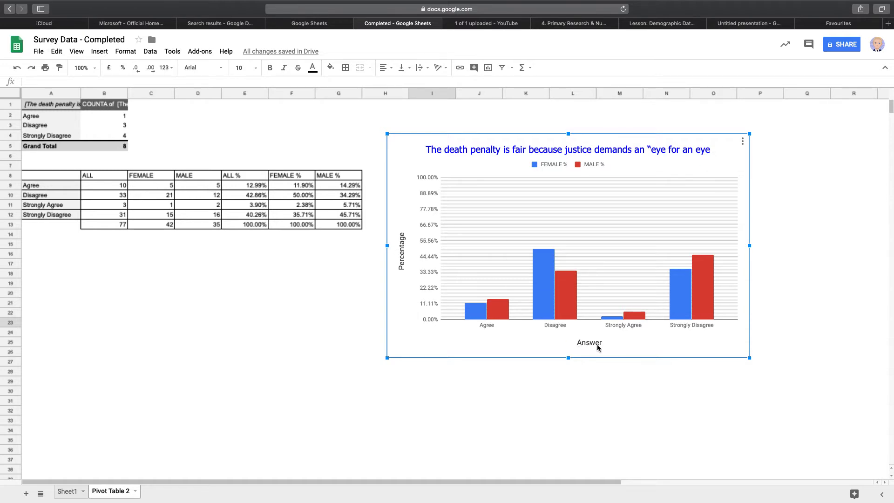
mouse_move(635, 379)
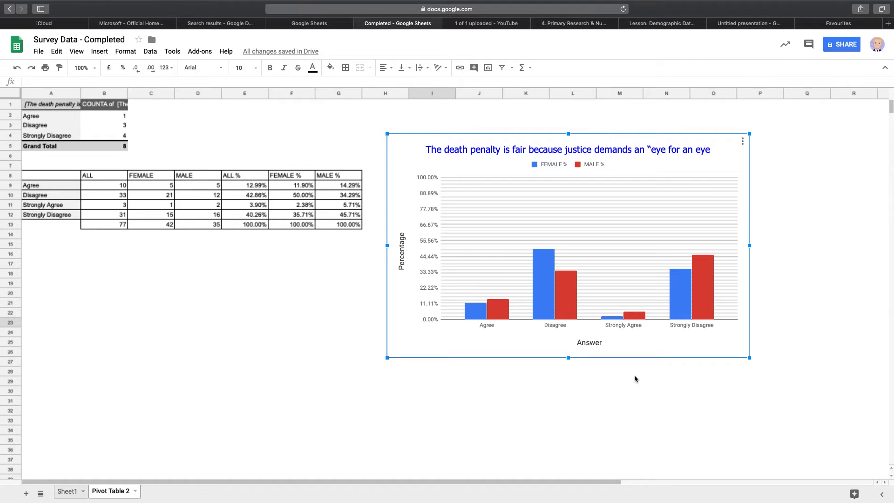
mouse_move(598, 347)
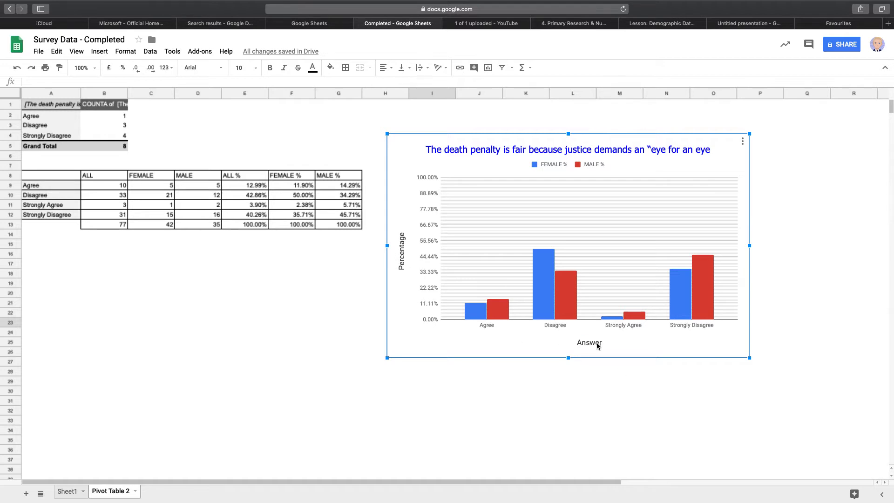
mouse_move(429, 164)
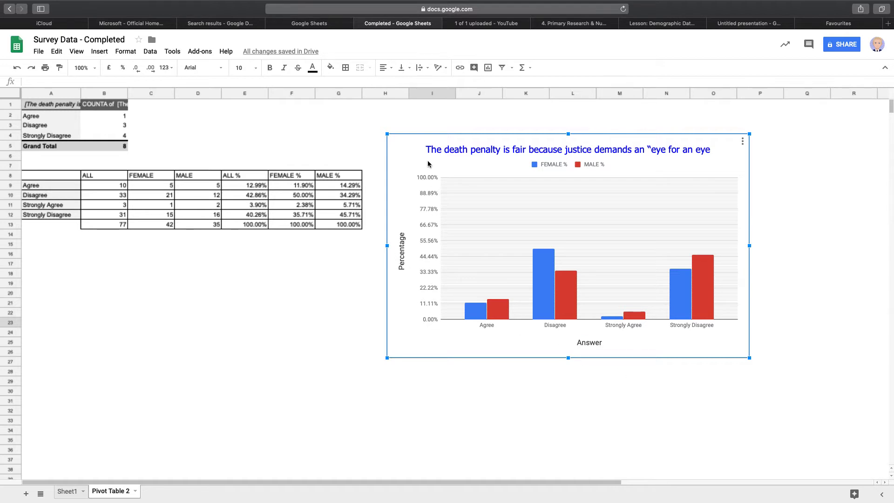
mouse_move(431, 324)
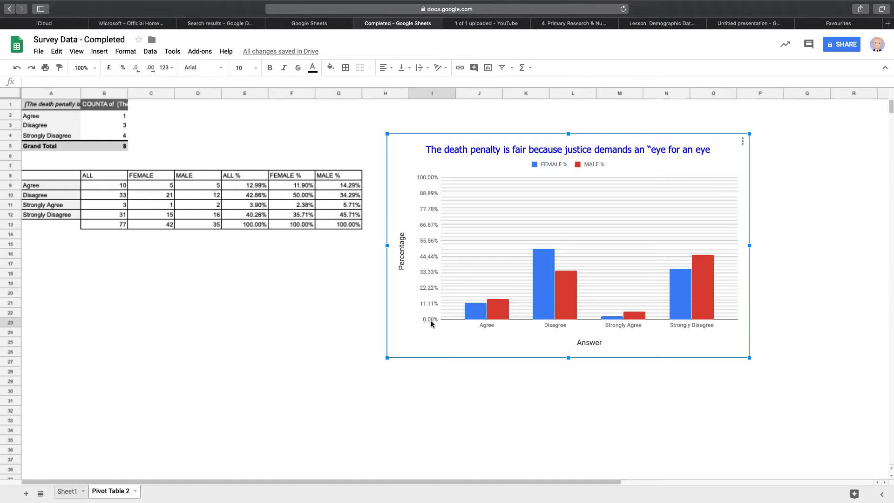
mouse_move(524, 341)
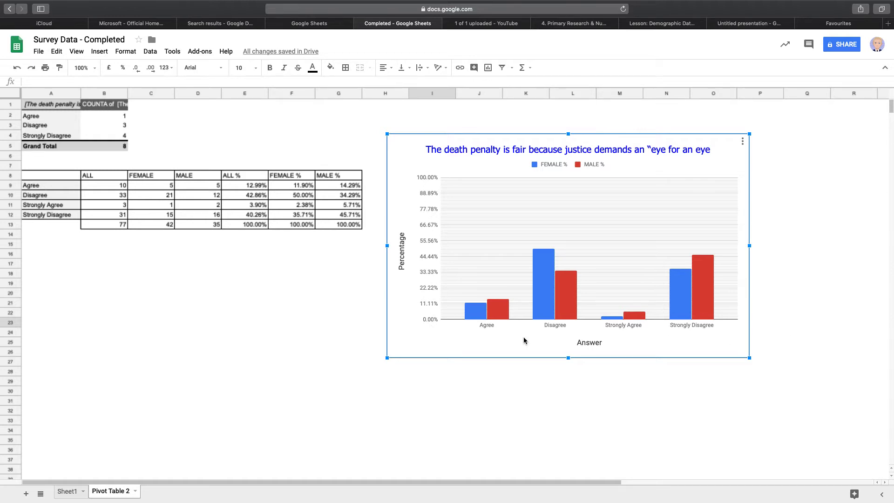
mouse_move(516, 196)
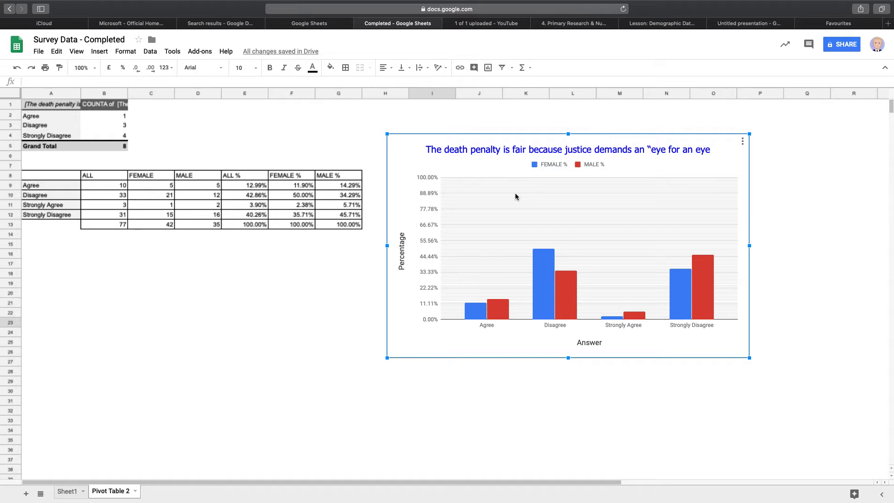
mouse_move(581, 349)
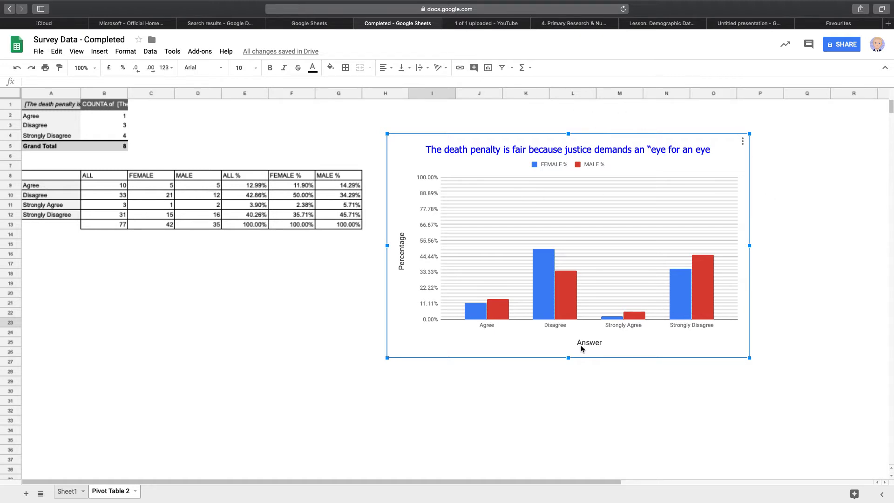
mouse_move(605, 186)
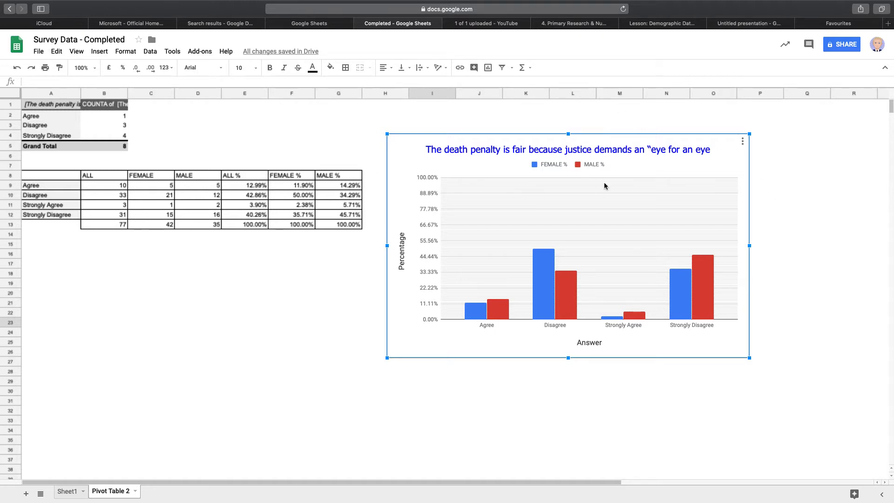
mouse_move(718, 221)
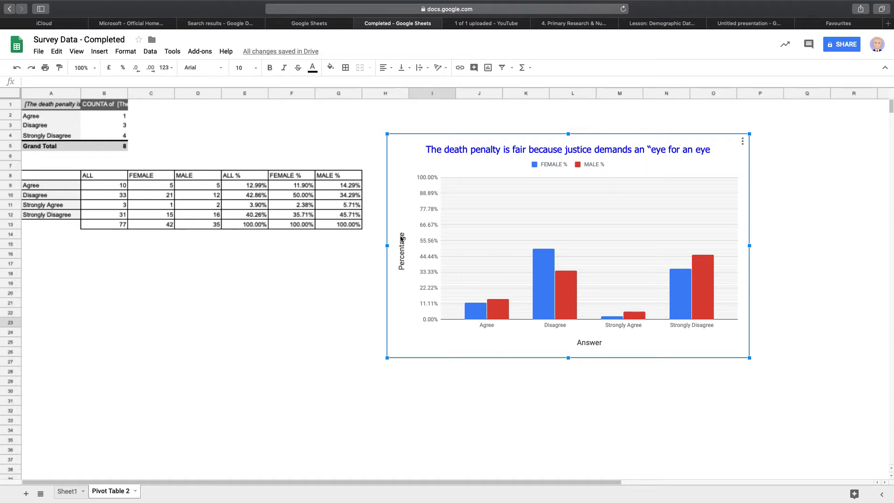
mouse_move(471, 155)
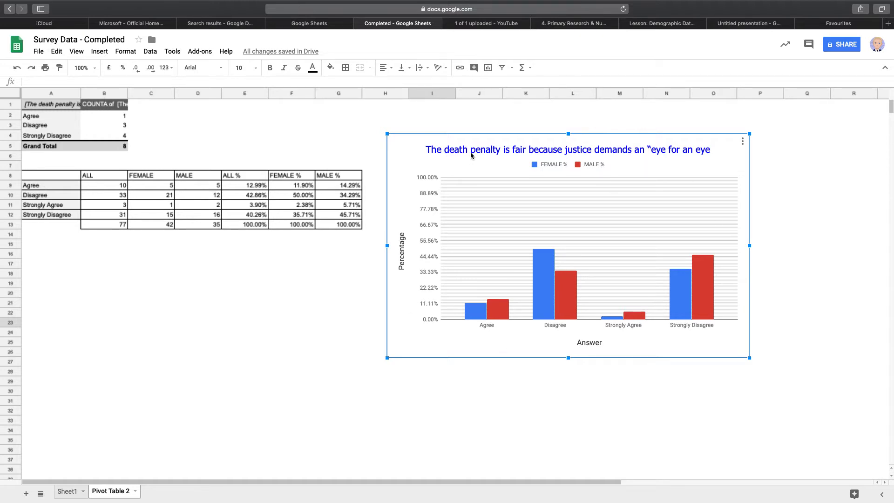
mouse_move(406, 260)
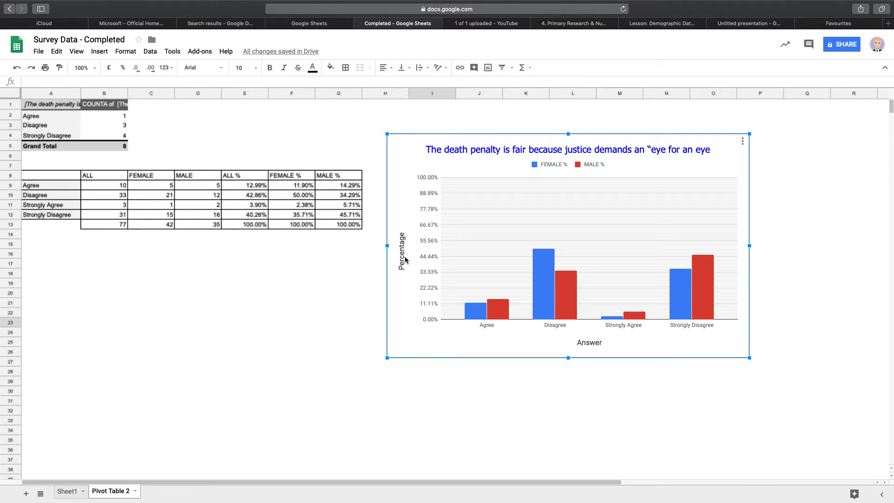
mouse_move(407, 290)
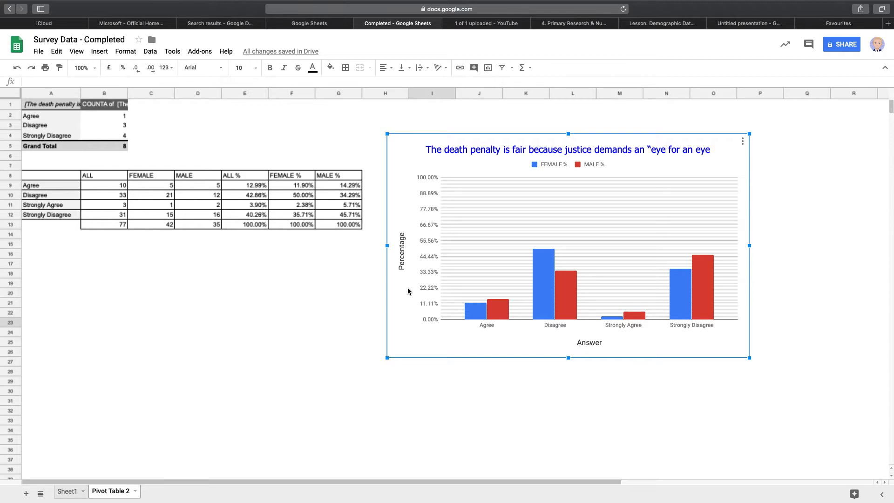
mouse_move(407, 268)
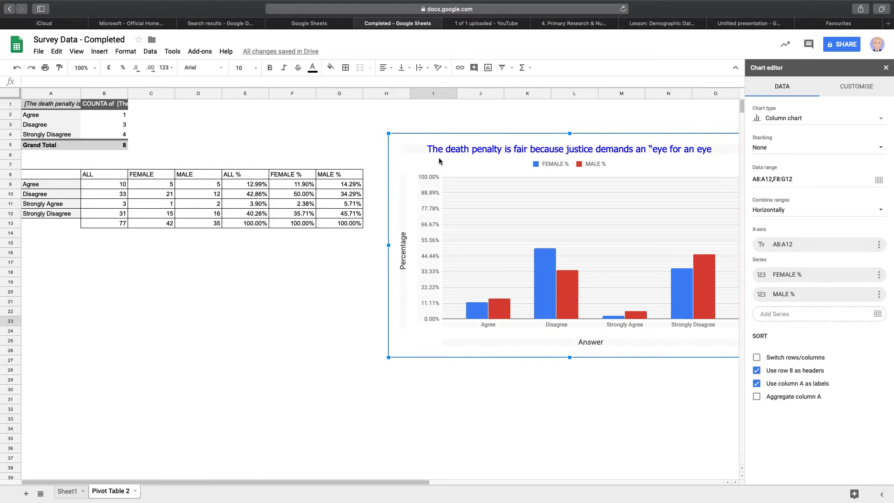
- Close the Chart editor and delete the example chart from the sheet
left_click(884, 67)
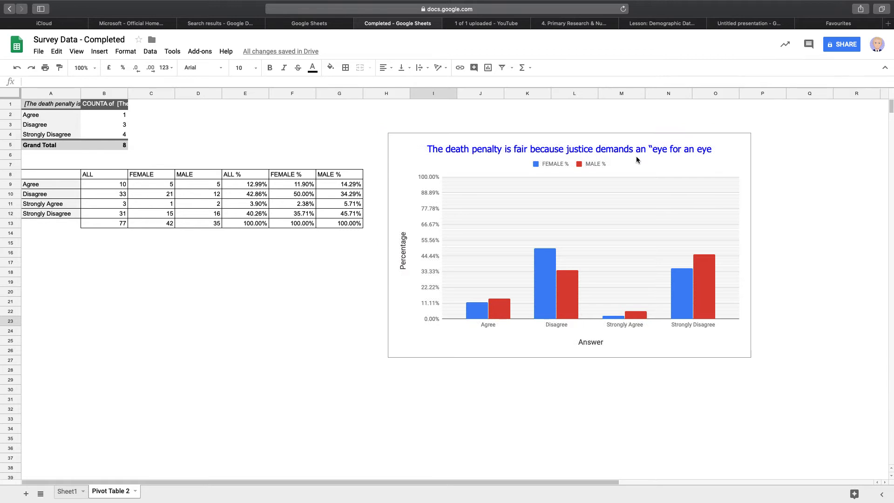
left_click(570, 245)
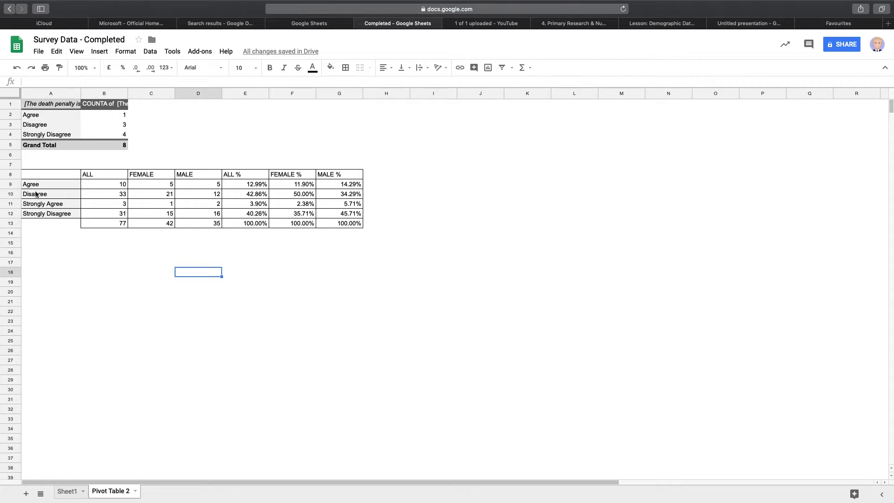
mouse_move(295, 197)
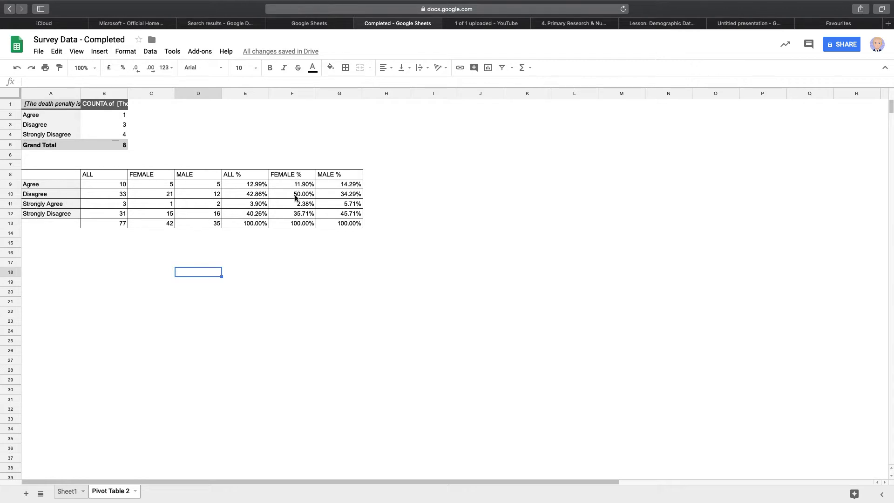
mouse_move(301, 265)
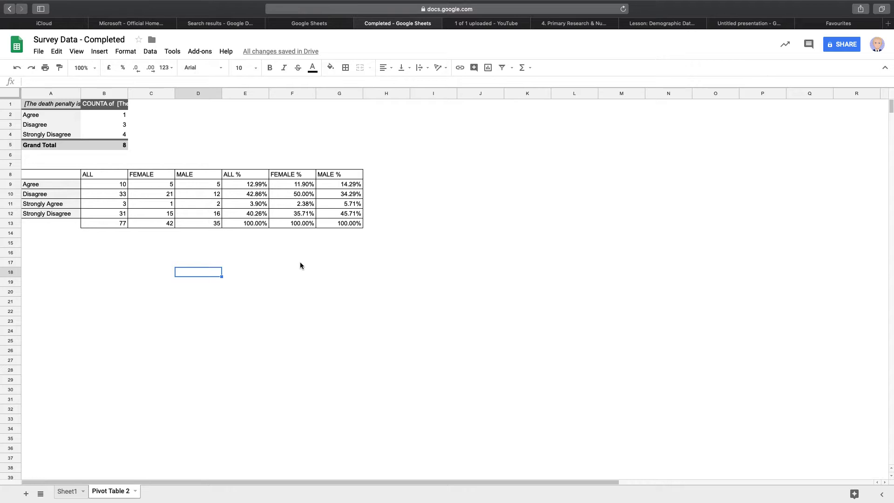
mouse_move(204, 236)
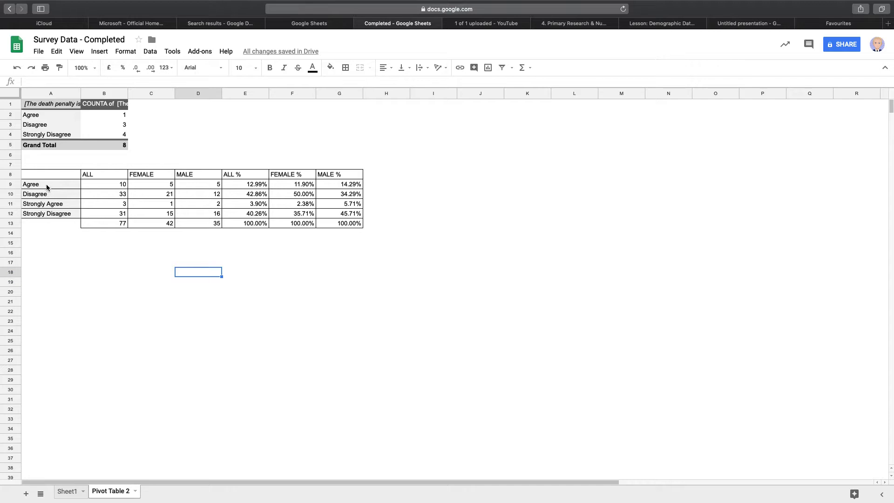
- Select answer labels A9:A12 together with the FEMALE % and MALE % values F9:G12
left_click(292, 183)
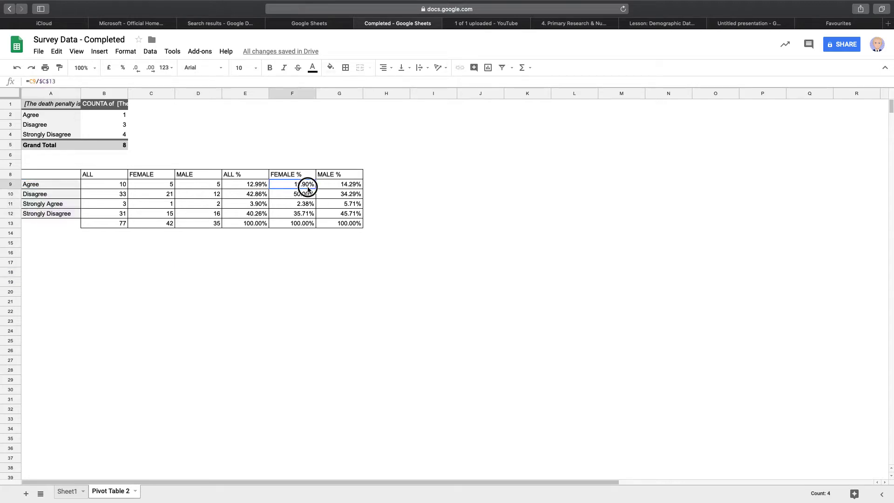
left_click_drag(292, 184, 339, 213)
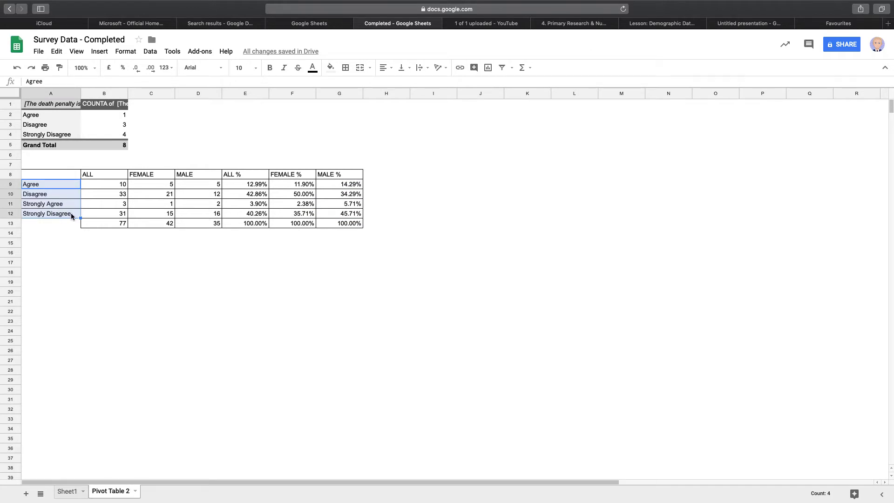
mouse_move(311, 183)
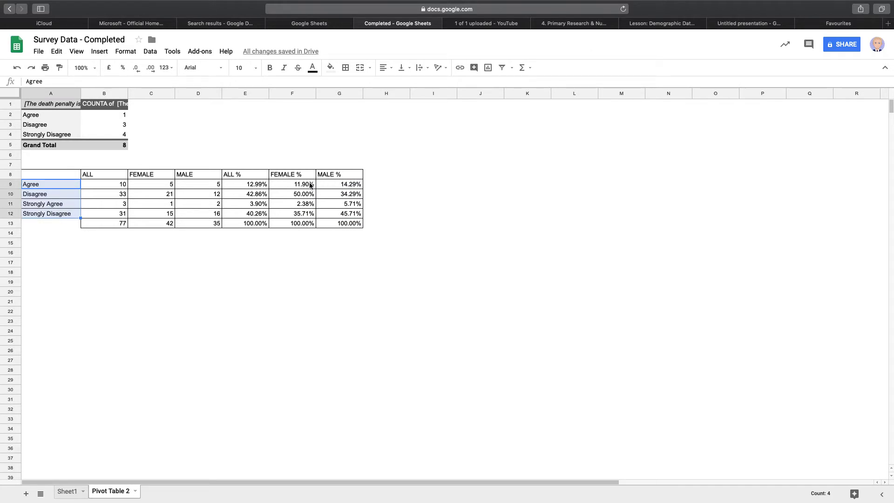
left_click_drag(291, 184, 339, 213)
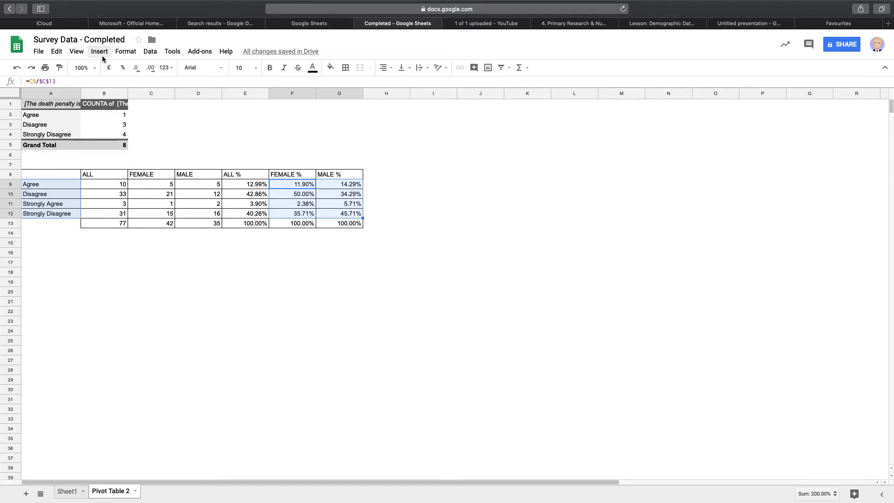
- Insert a chart from the selection and keep Column chart as its type
left_click(99, 51)
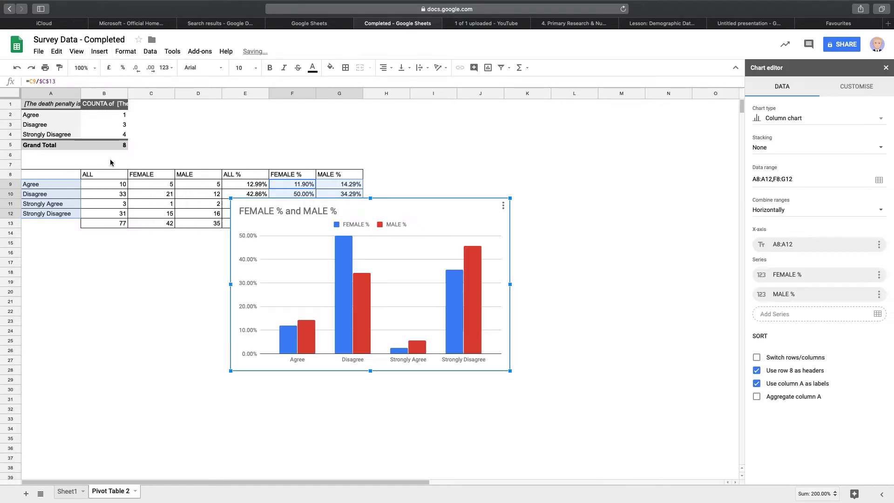
mouse_move(345, 239)
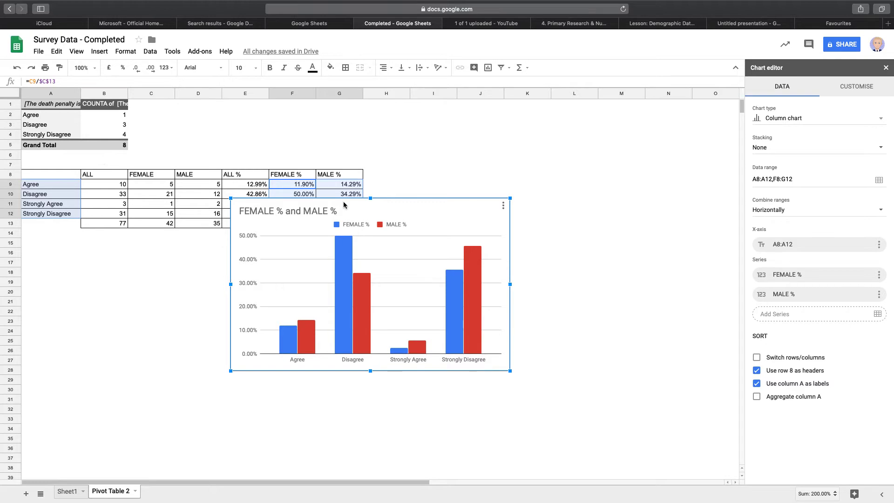
mouse_move(336, 223)
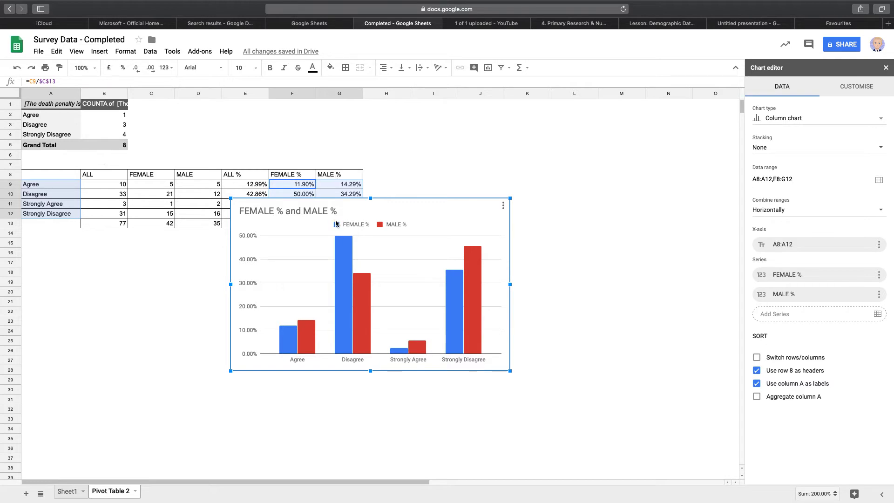
mouse_move(640, 418)
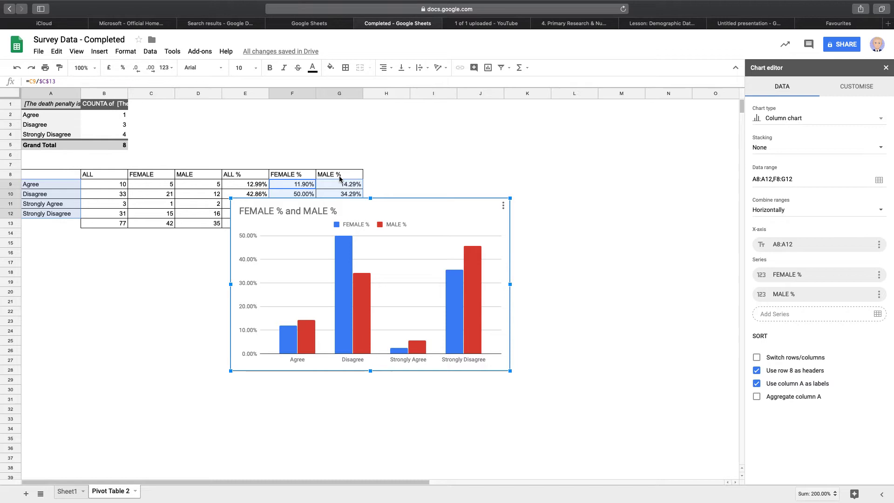
mouse_move(414, 189)
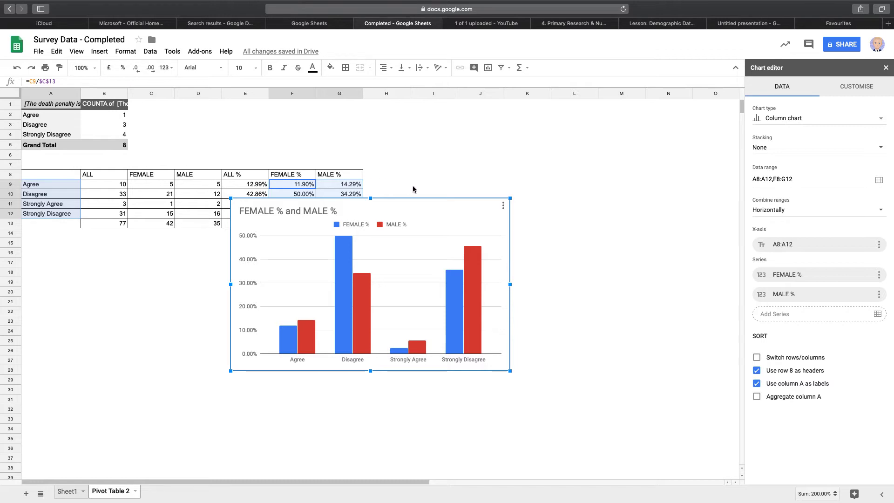
mouse_move(307, 234)
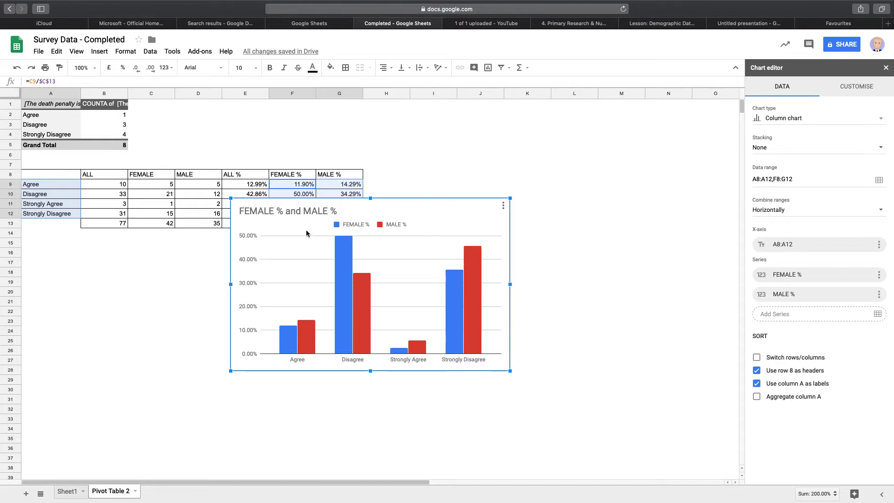
mouse_move(344, 372)
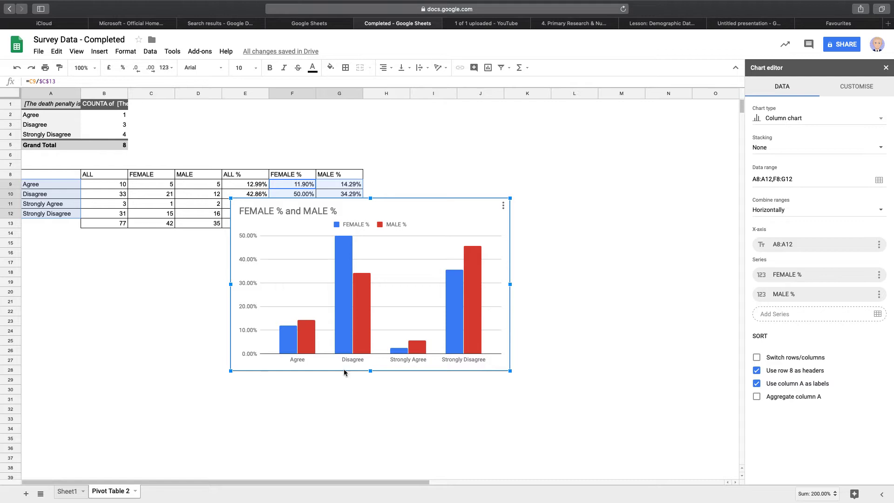
mouse_move(128, 245)
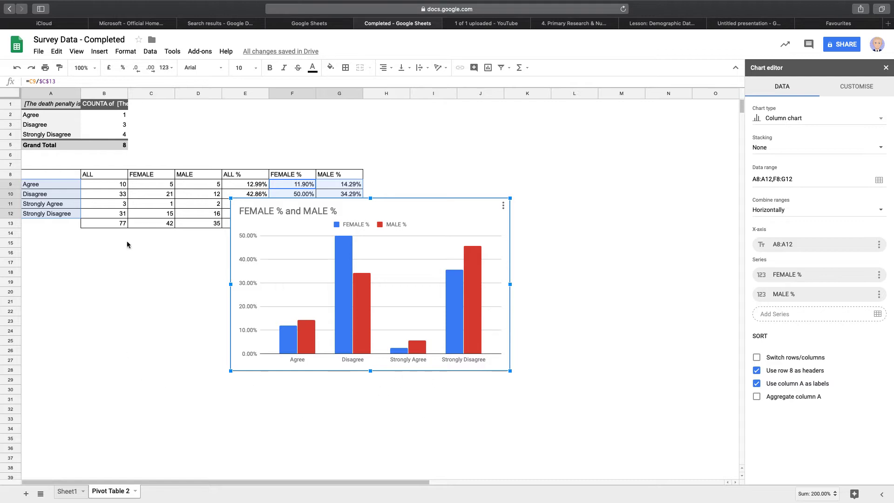
mouse_move(298, 297)
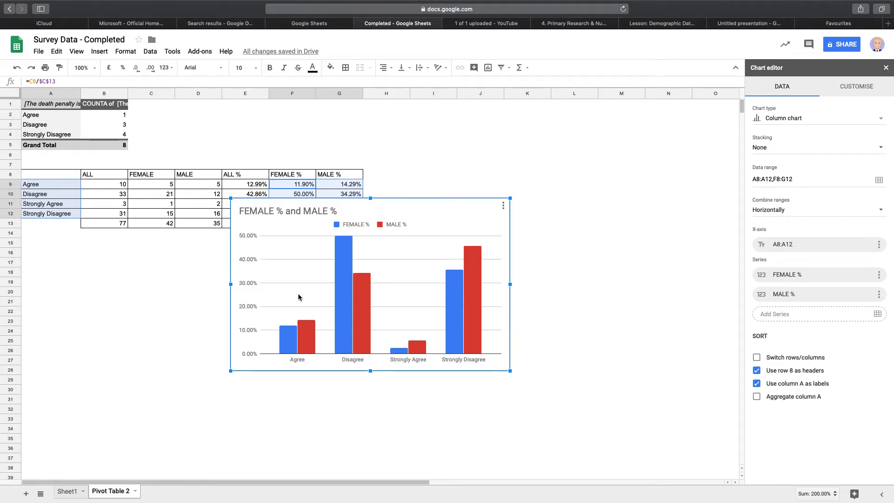
mouse_move(643, 233)
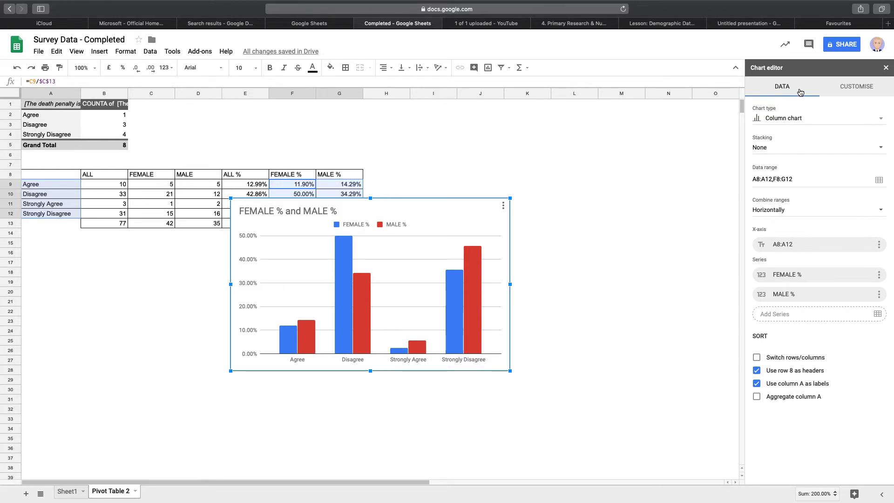
left_click(818, 118)
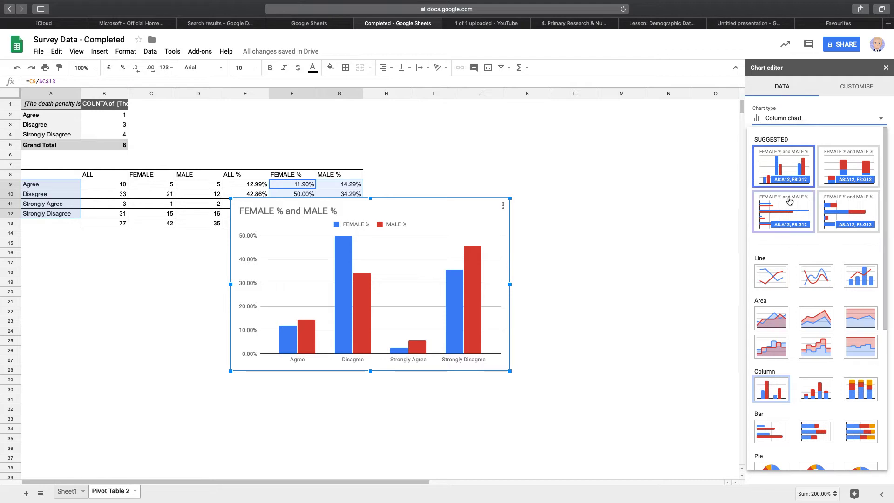
mouse_move(465, 330)
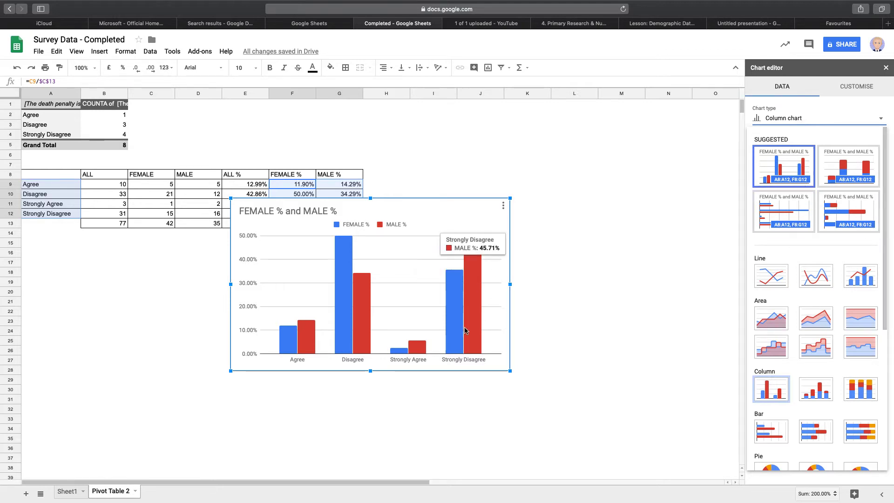
mouse_move(838, 361)
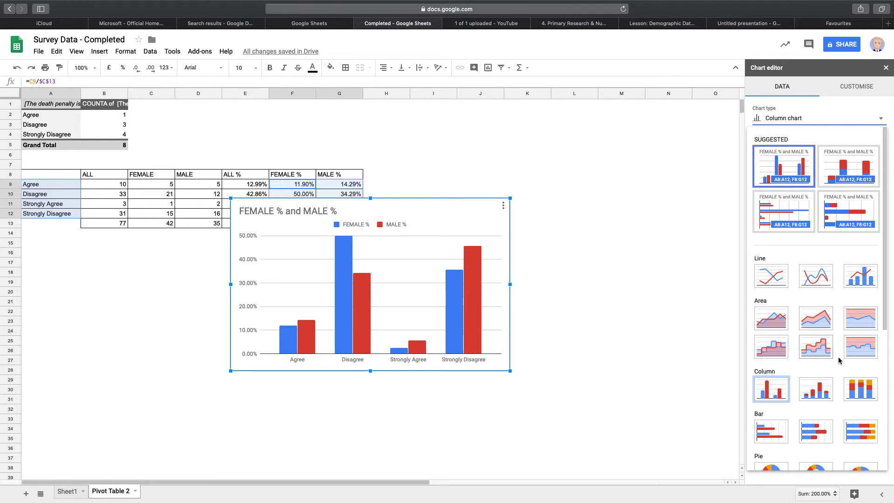
mouse_move(859, 389)
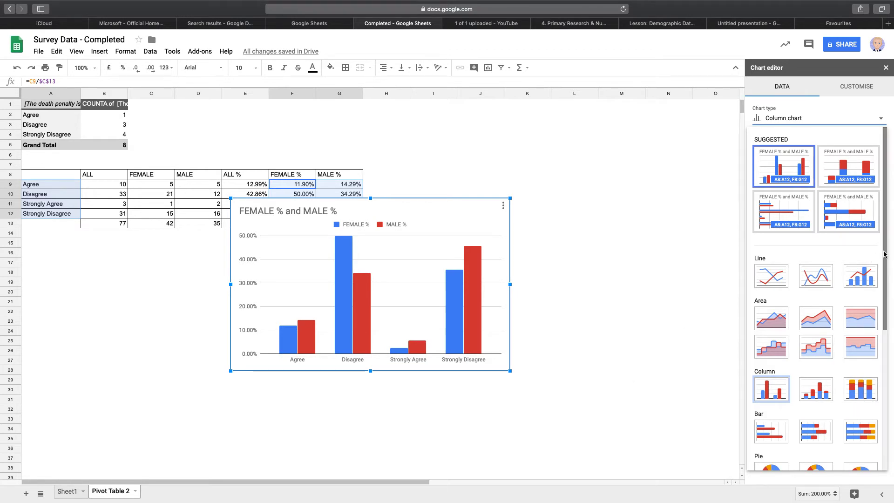
scroll("down", 3)
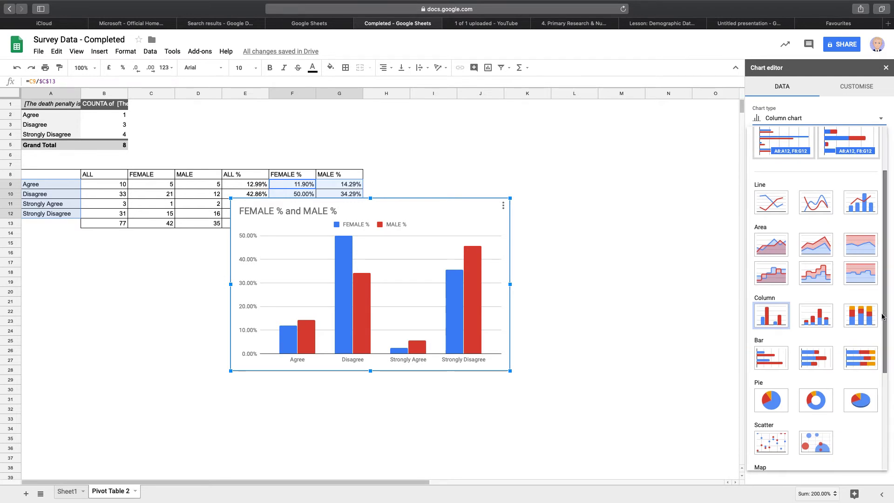
scroll("down", 3)
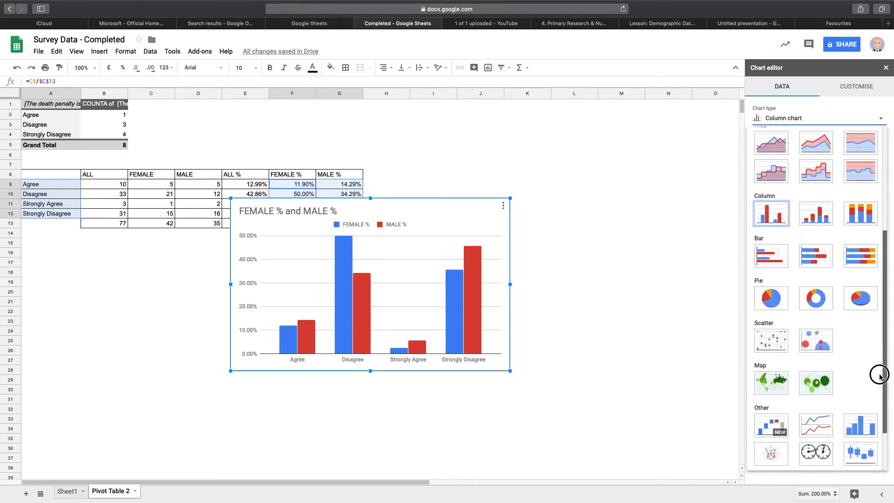
scroll("down", 3)
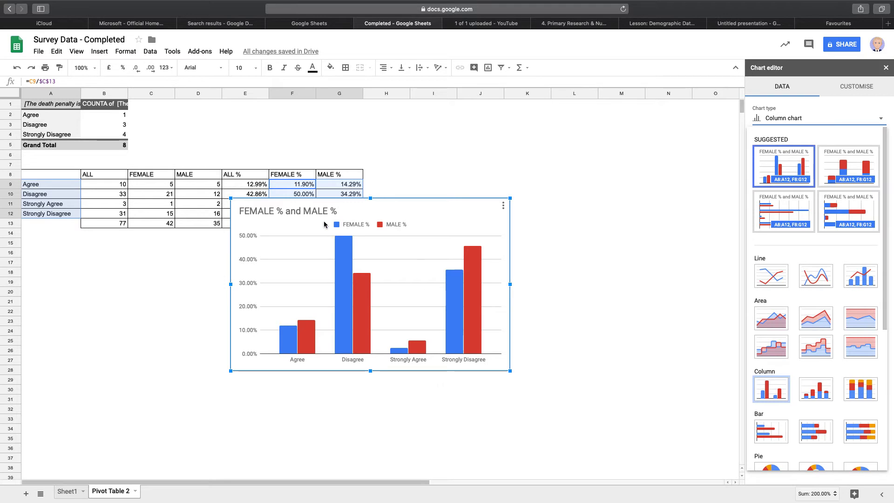
mouse_move(405, 215)
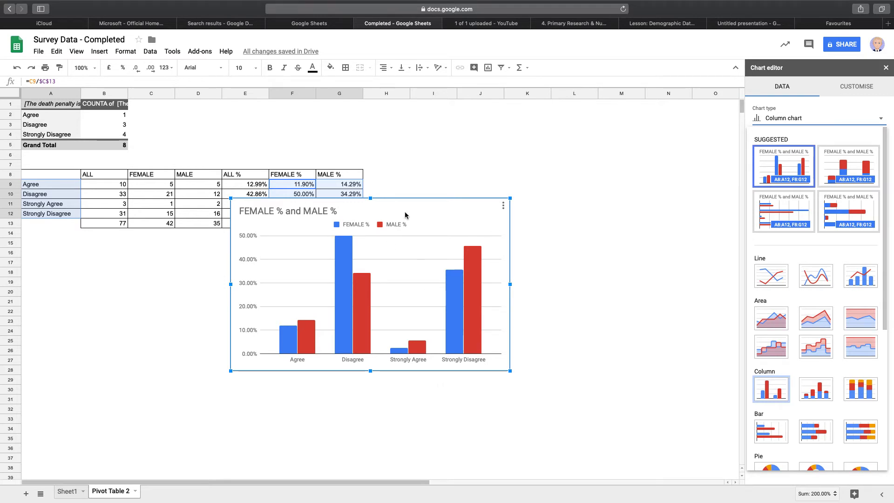
- Delete the default 'FEMALE % and MALE %' chart title and select the survey question in B1
left_click(856, 86)
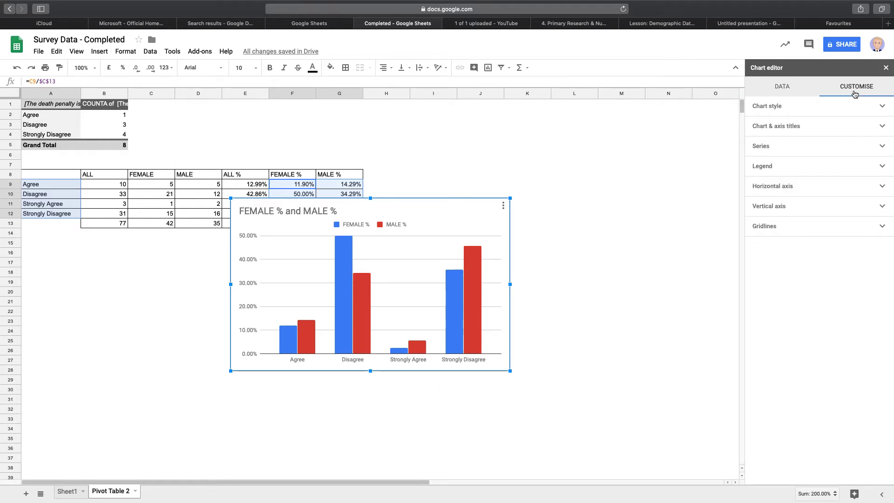
mouse_move(418, 389)
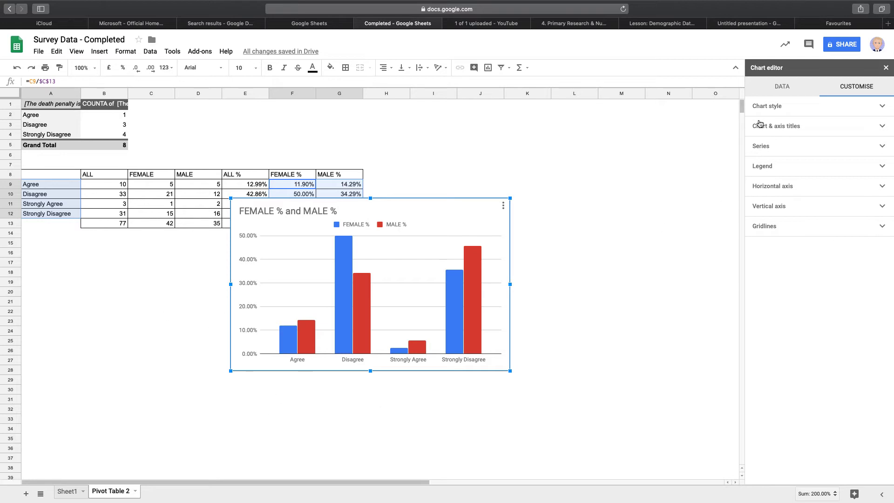
left_click(573, 319)
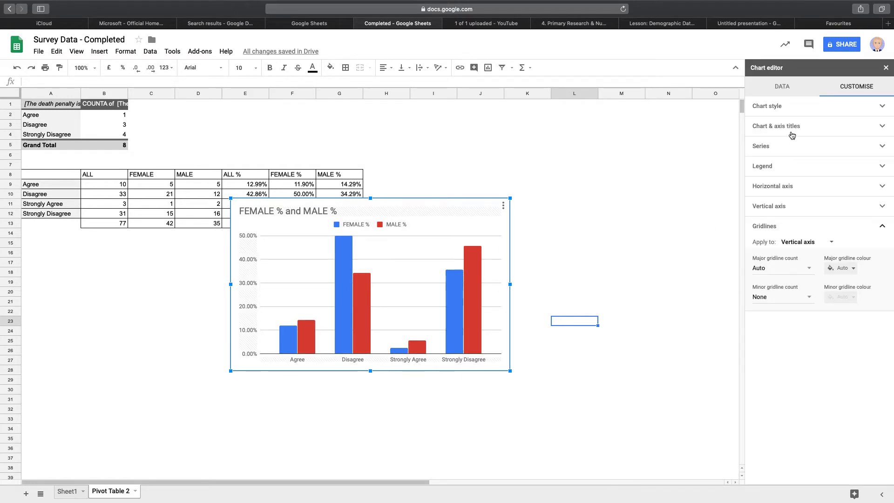
left_click(776, 126)
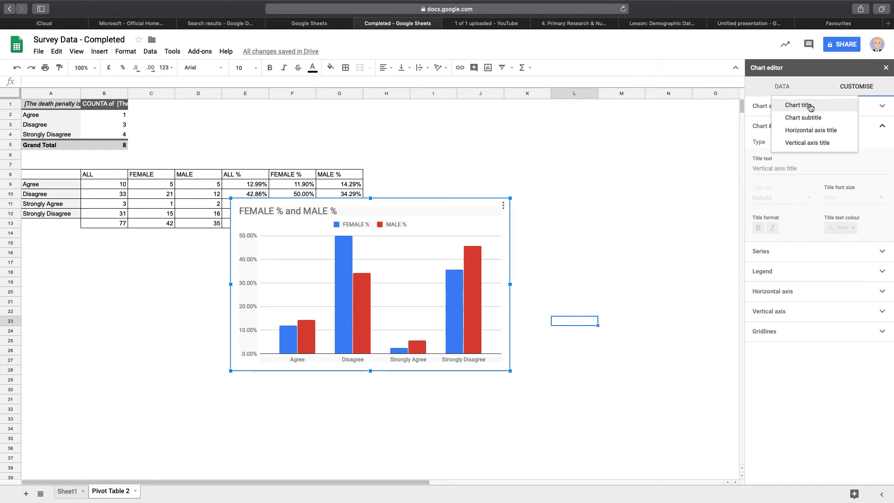
left_click(799, 106)
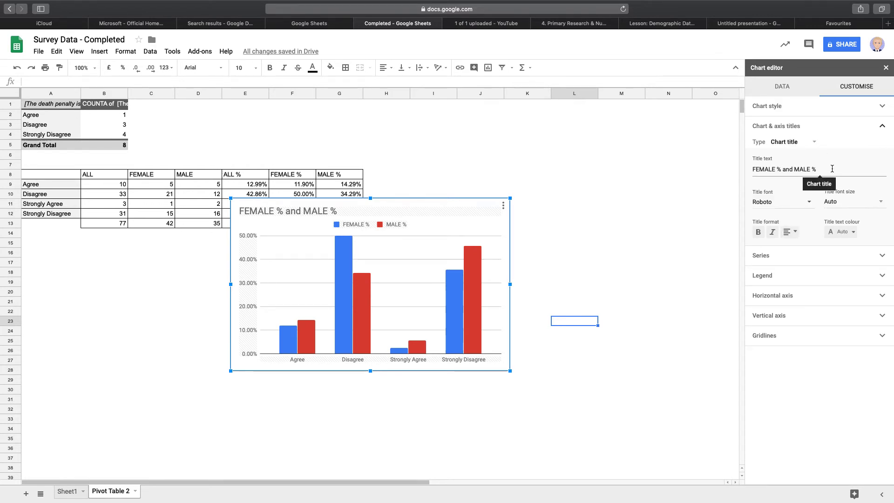
triple_click(783, 168)
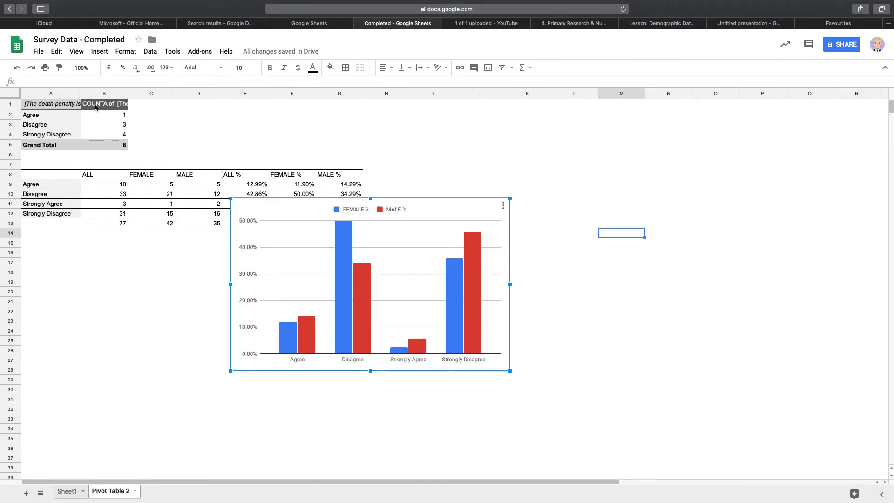
left_click(104, 103)
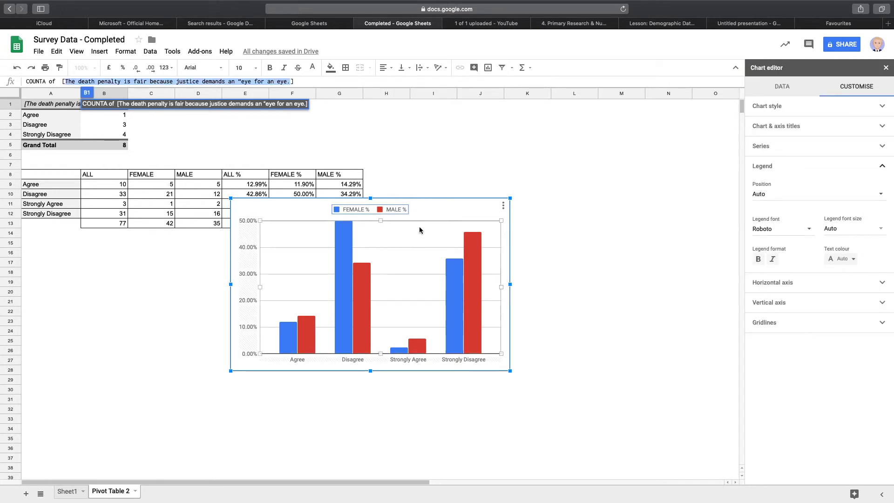
- Title the chart 'The death penalty is fair because justice demands an "eye for an eye"' and enlarge it
left_click(776, 126)
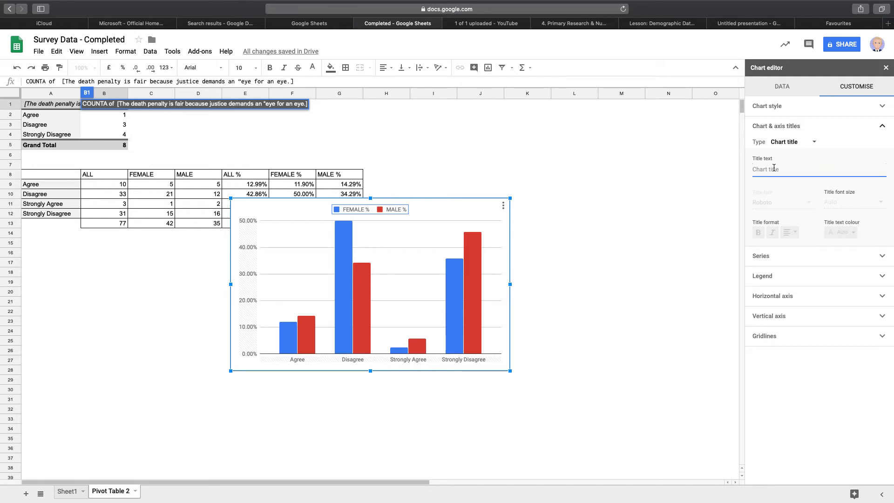
type("The death penalty is fair because justice demands an \"eye for an eye.")
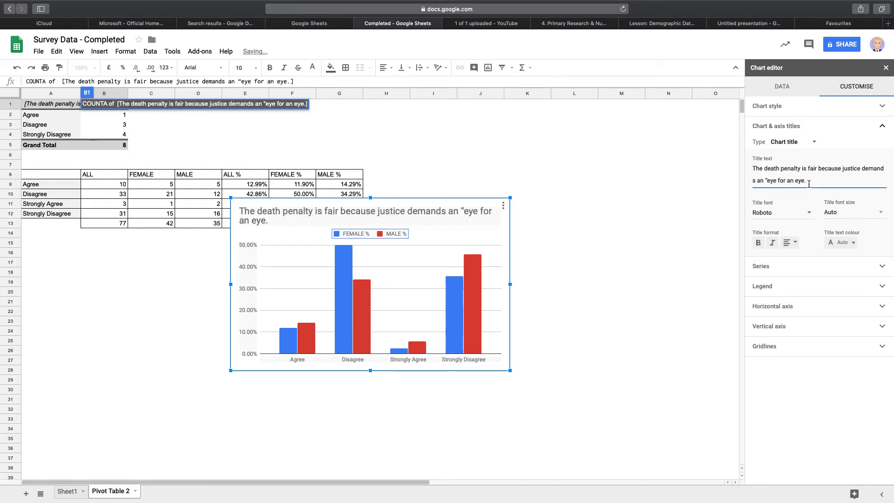
type("@")
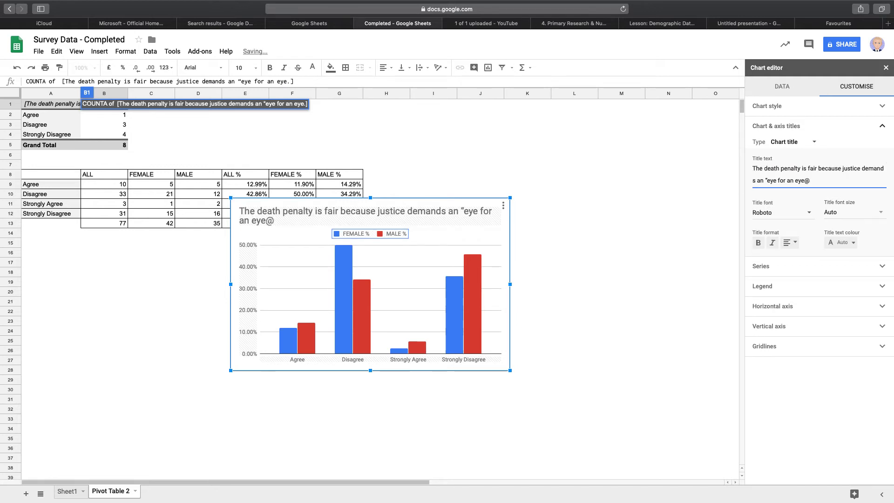
type("\"")
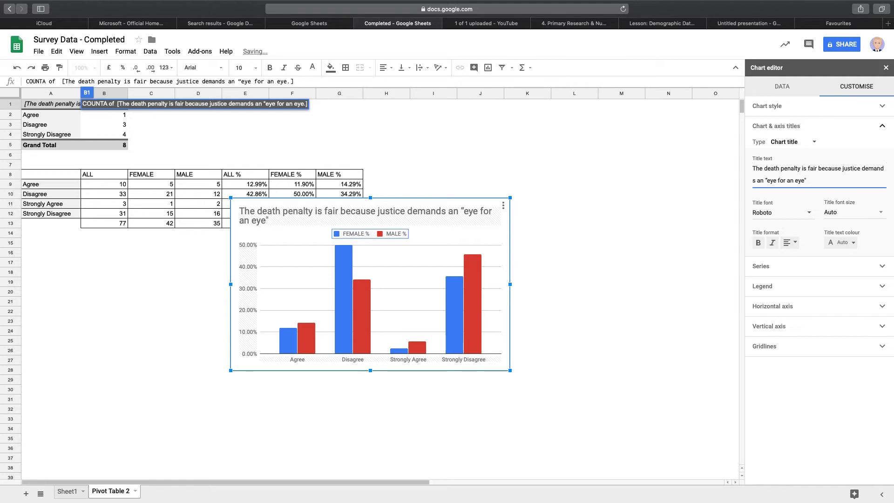
left_click(668, 272)
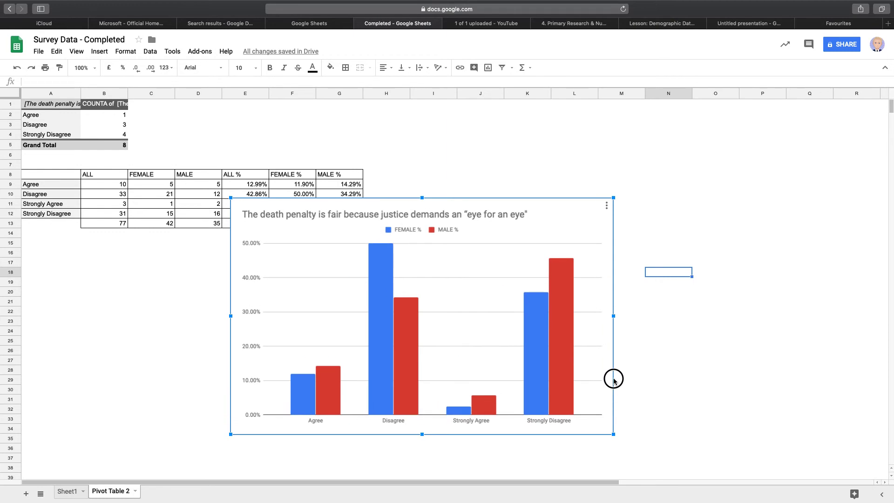
double_click(383, 214)
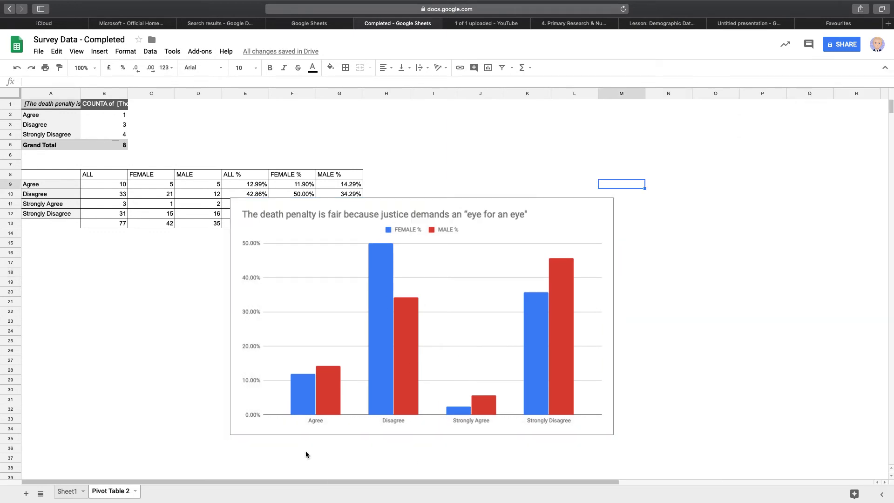
left_click(421, 314)
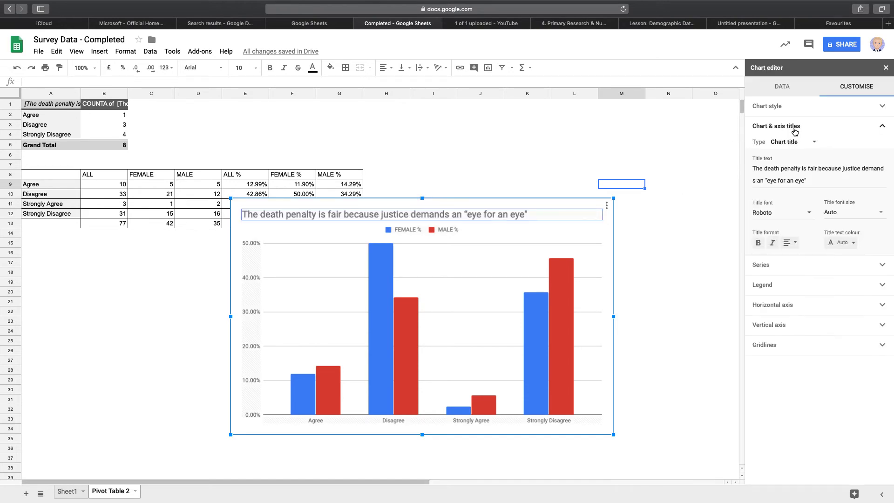
mouse_move(814, 142)
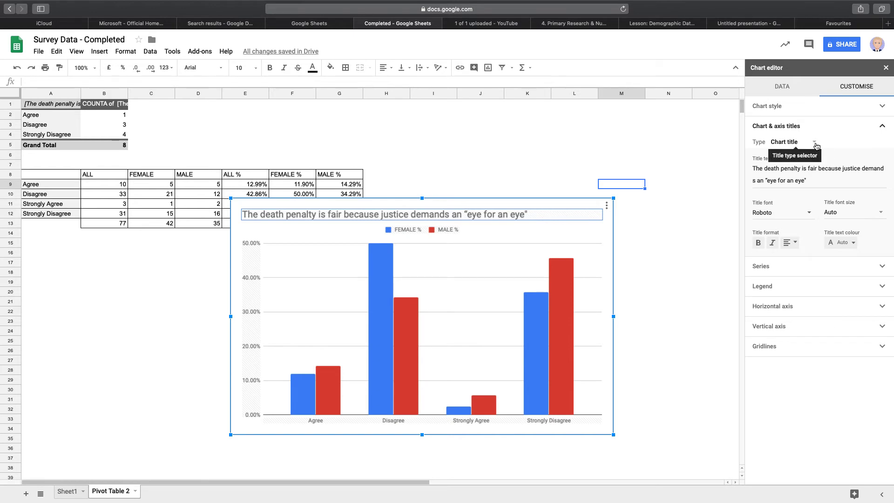
left_click(816, 141)
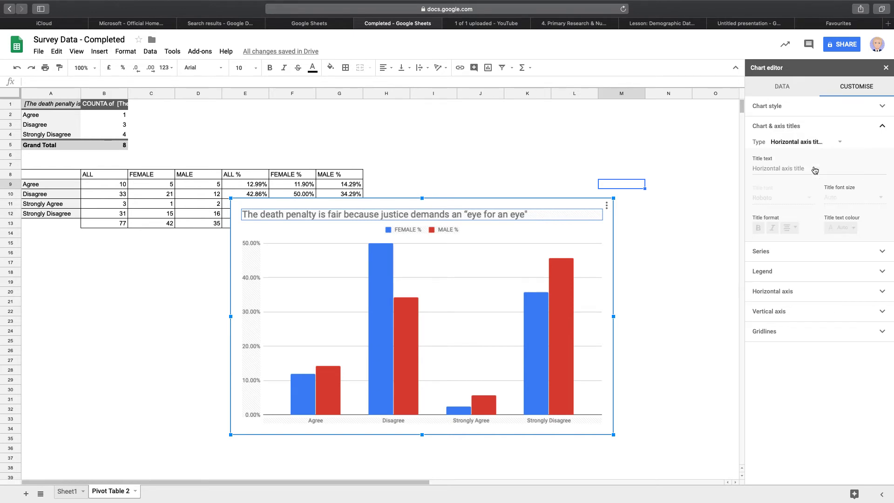
left_click(798, 167)
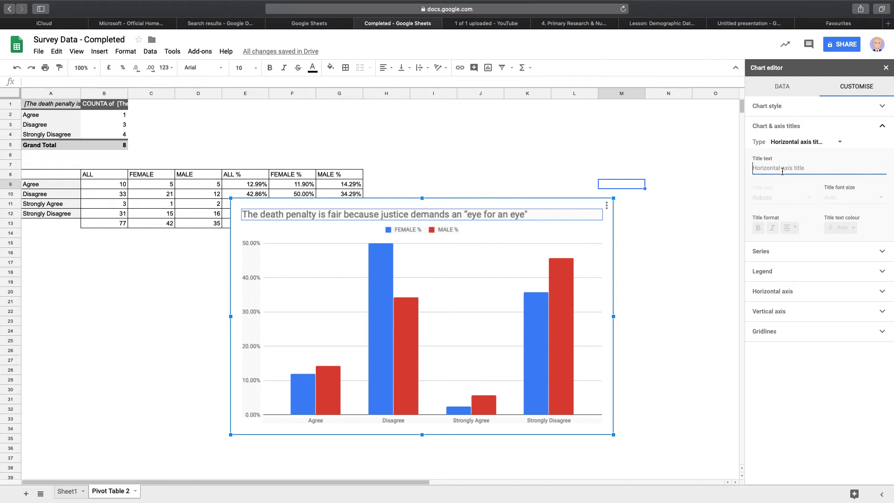
type("A")
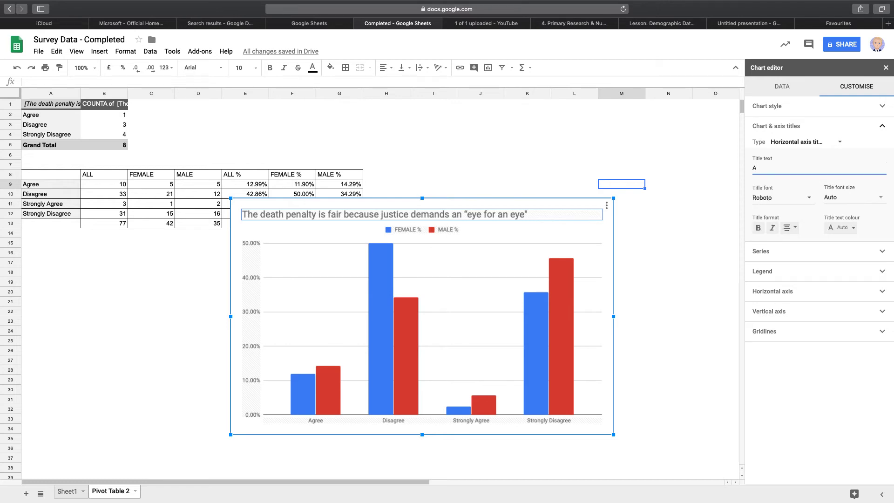
type("Answer")
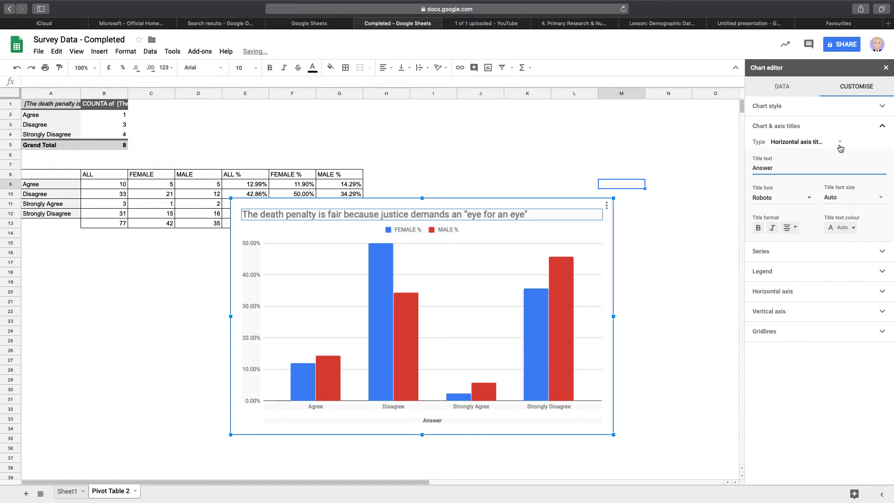
left_click(798, 142)
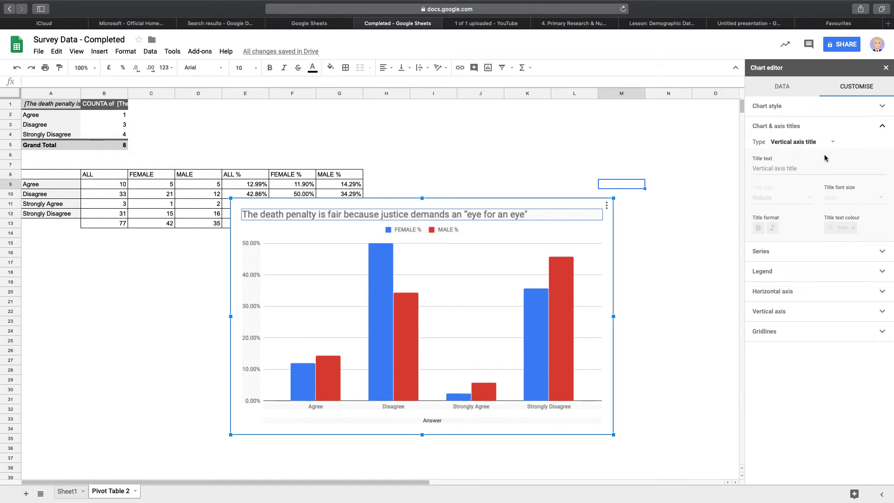
type("Percentage")
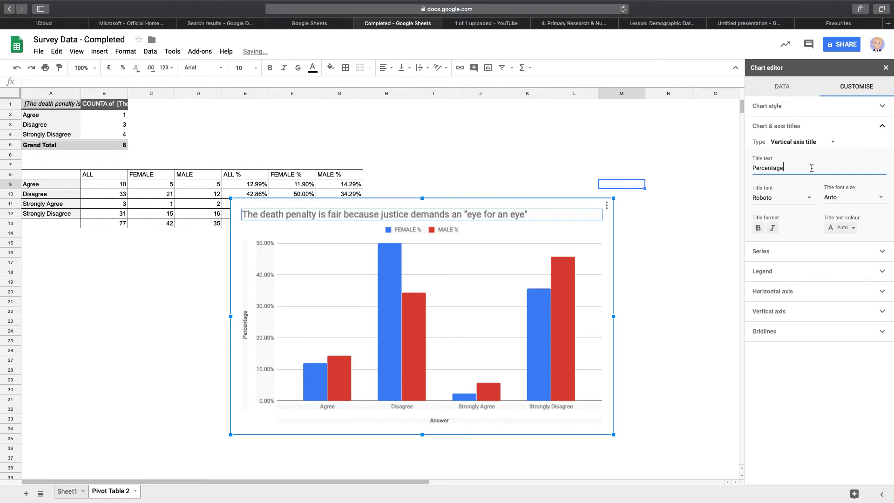
left_click(888, 68)
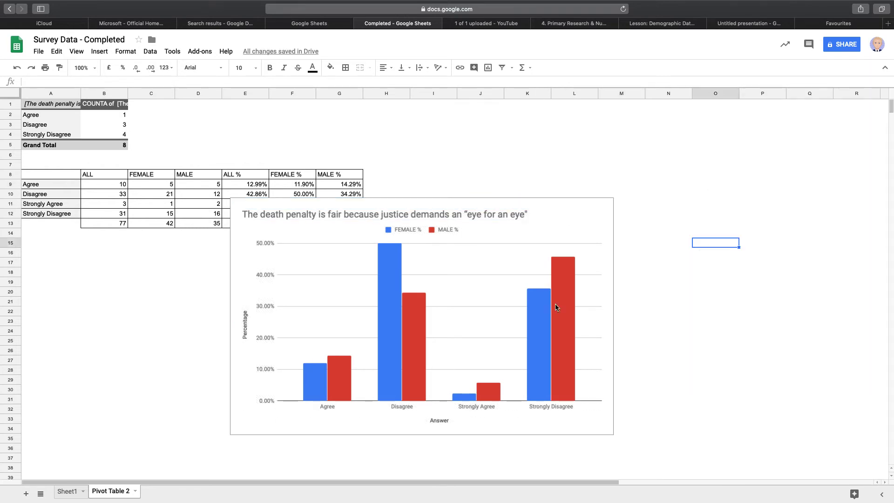
left_click(556, 307)
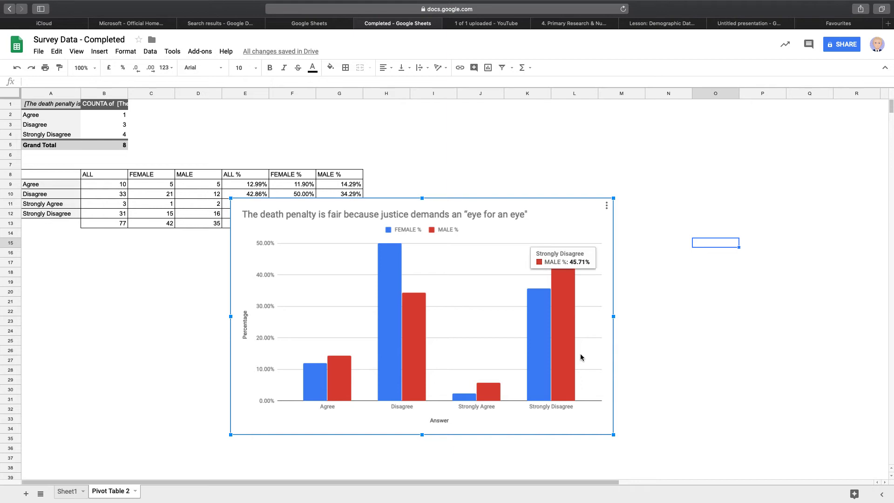
mouse_move(383, 235)
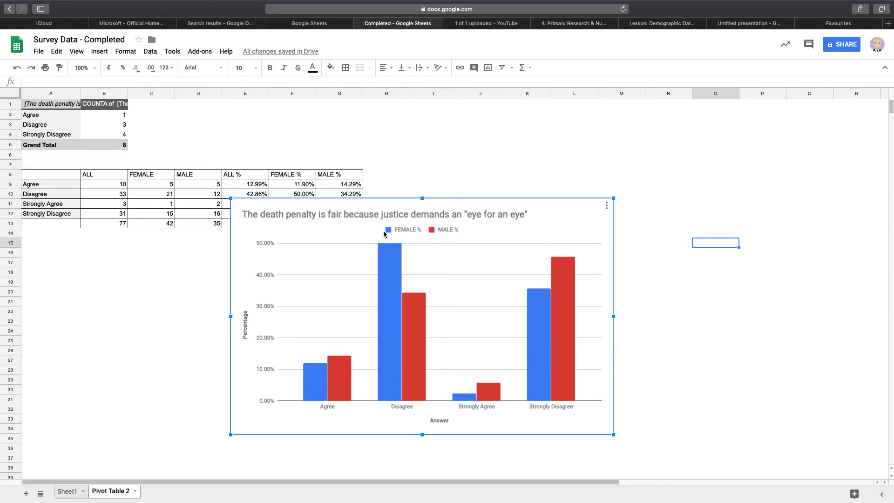
mouse_move(499, 292)
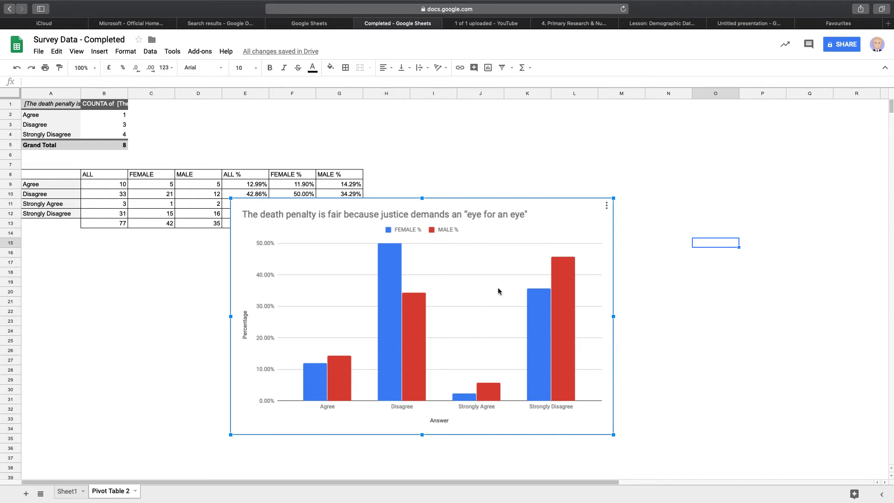
mouse_move(656, 273)
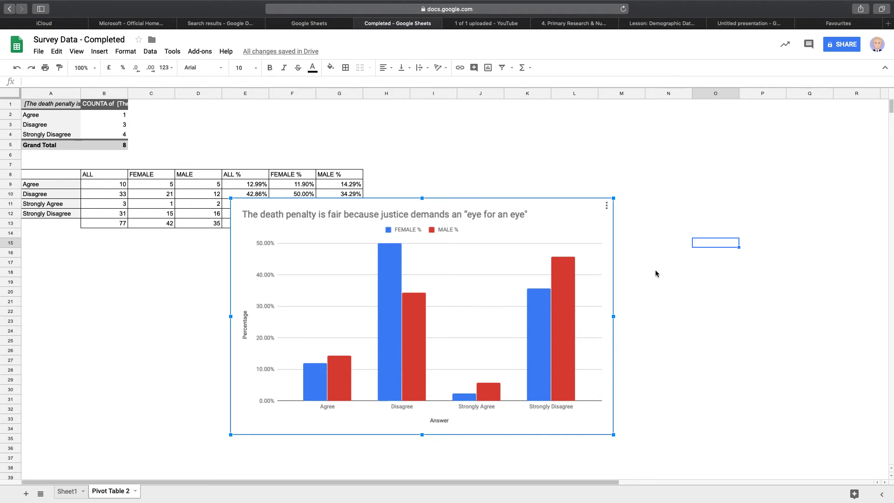
mouse_move(494, 314)
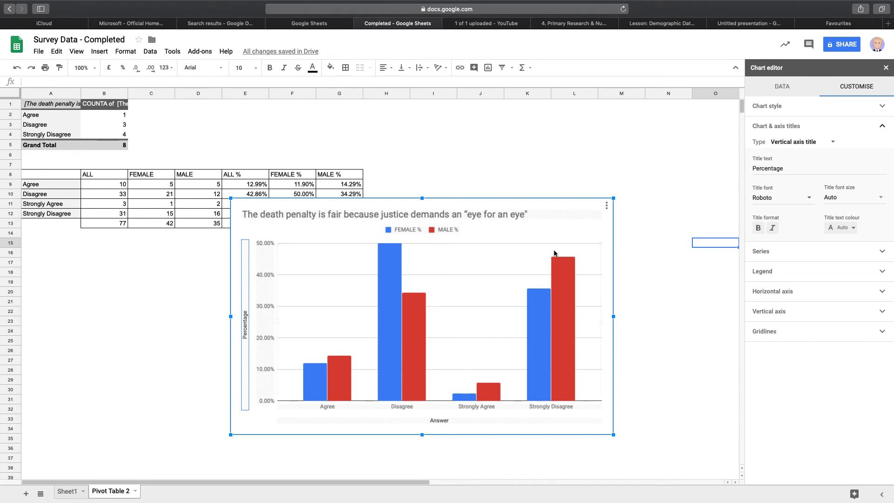
- Make the Percentage and Answer axis titles bold and the vertical axis labels bold at size 14
left_click(852, 198)
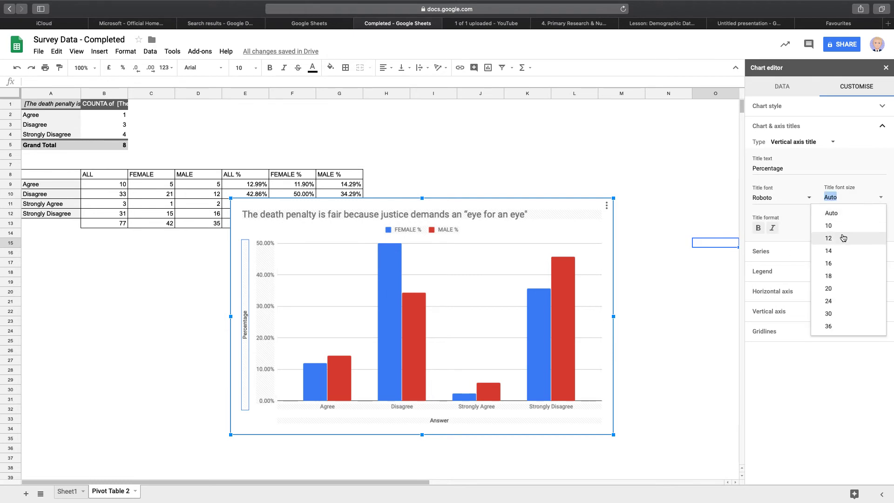
left_click(829, 251)
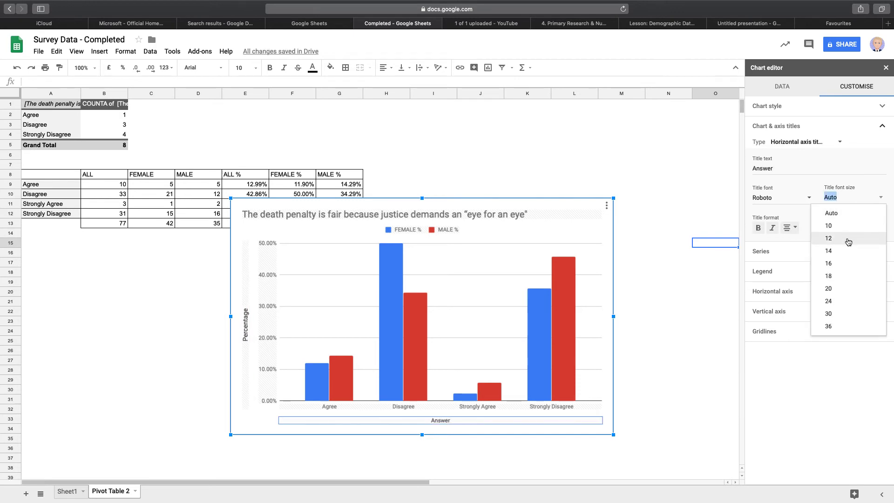
left_click(828, 251)
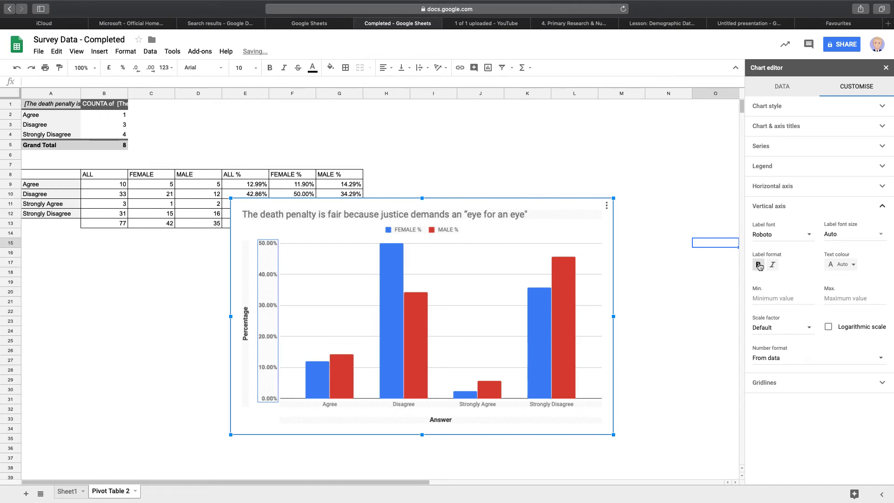
left_click(854, 235)
type("14")
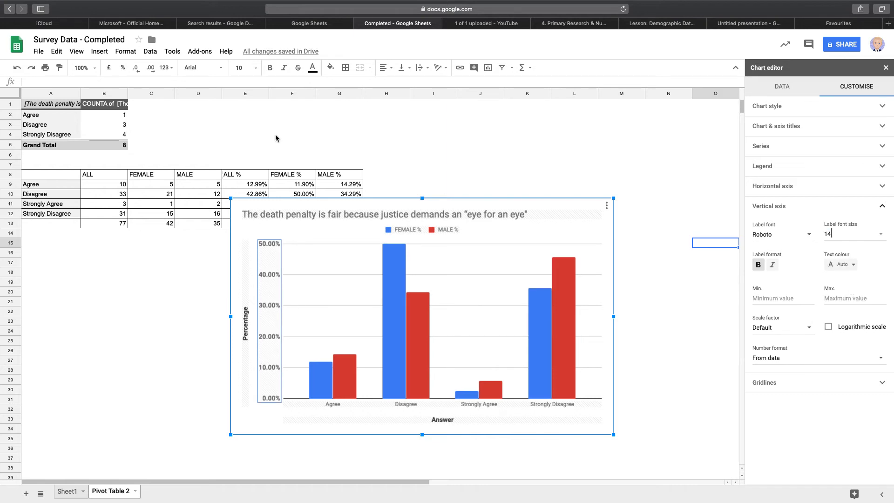
mouse_move(526, 245)
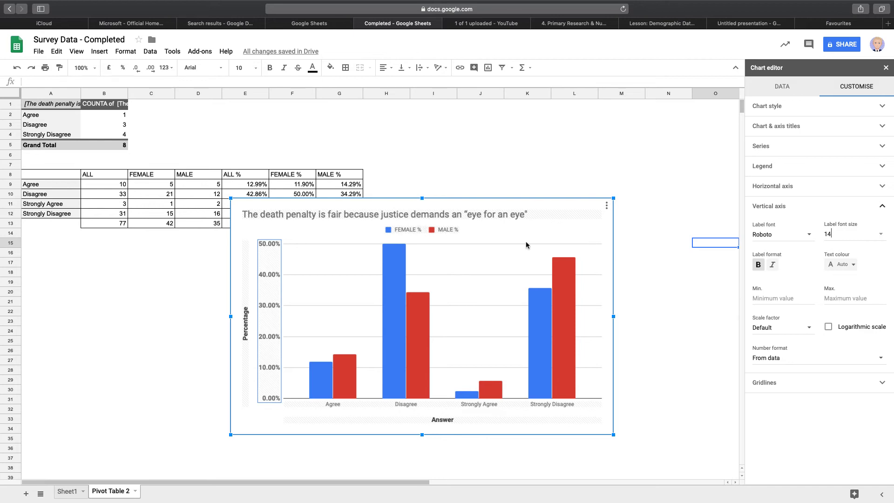
left_click(783, 298)
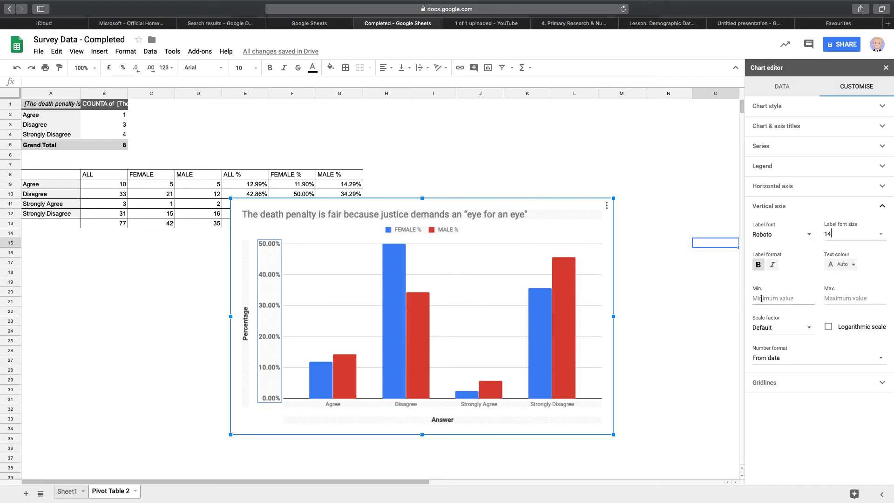
mouse_move(799, 290)
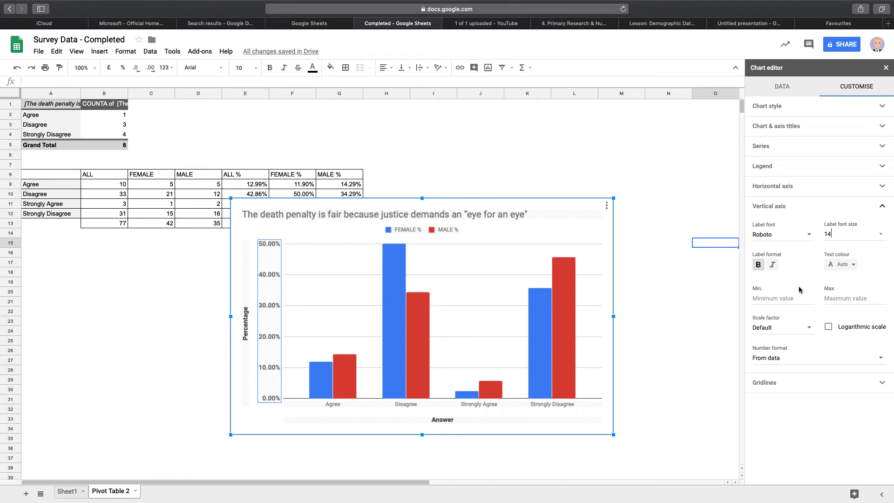
- Set the vertical axis minimum to 0 and maximum to 1 (0% to 100%)
left_click(783, 298)
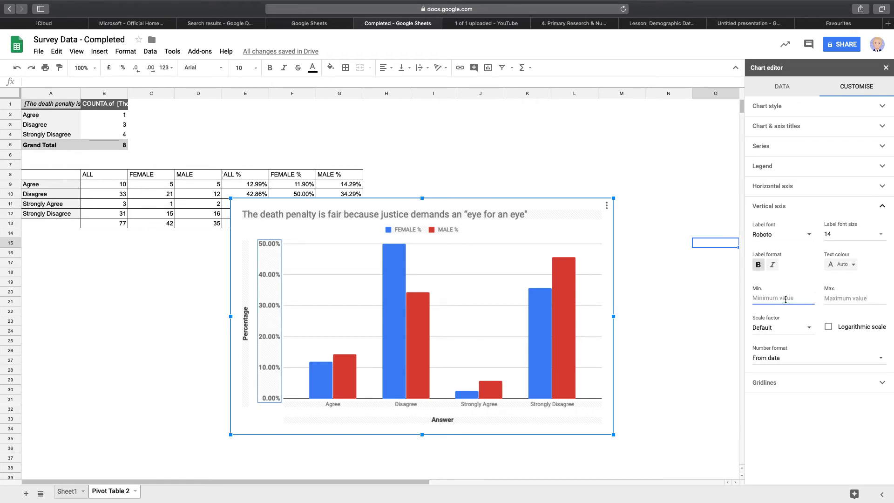
type("0")
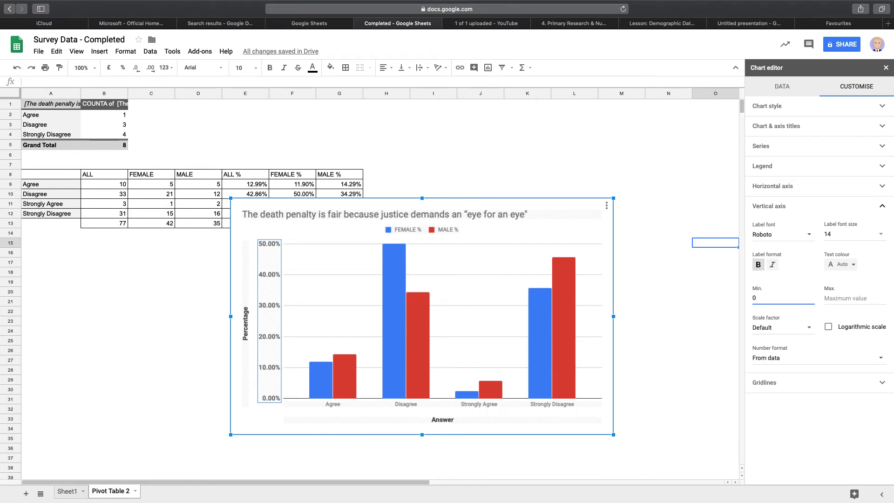
left_click(854, 298)
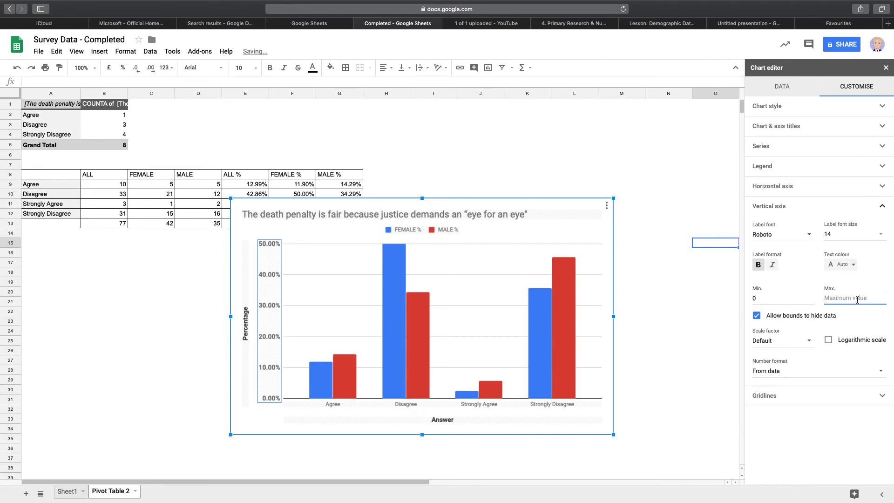
type("1")
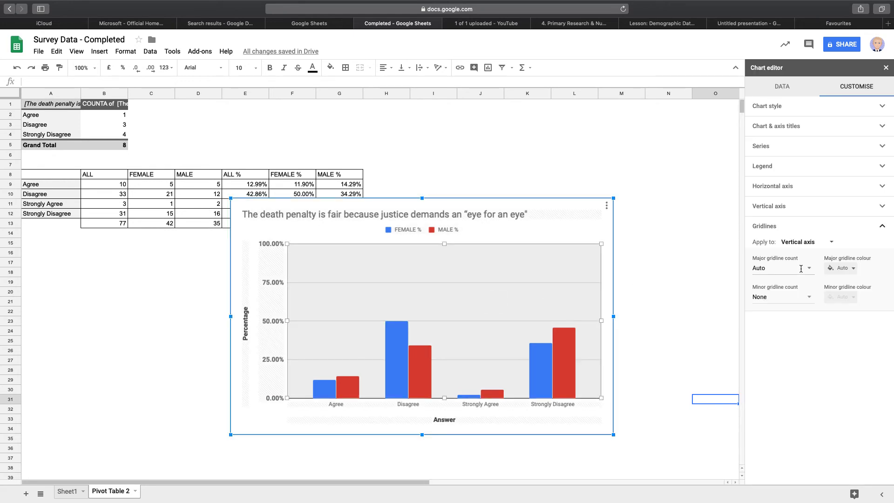
- Set 10 major and 10 minor gridlines, then enlarge the chart slightly
type("10")
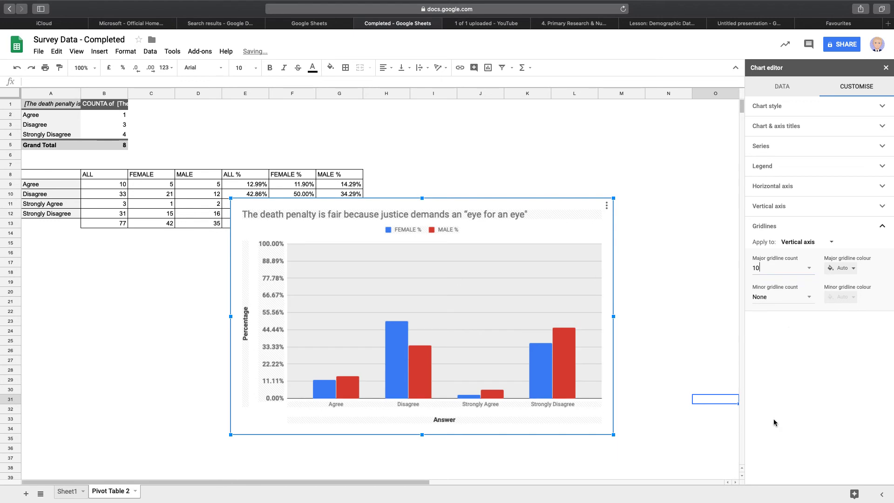
left_click(781, 296)
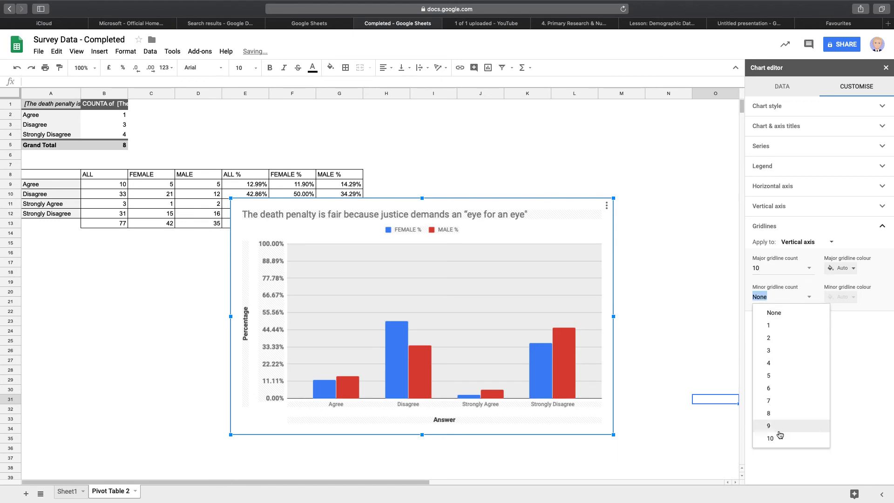
left_click(770, 438)
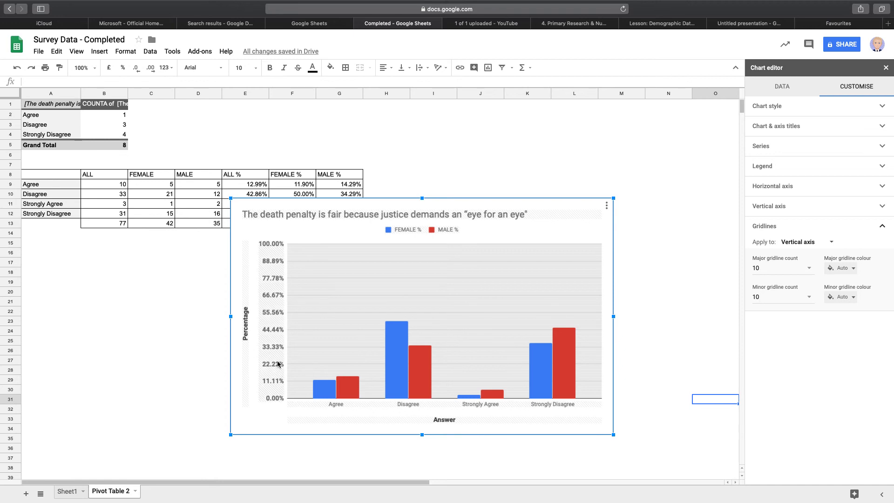
mouse_move(320, 412)
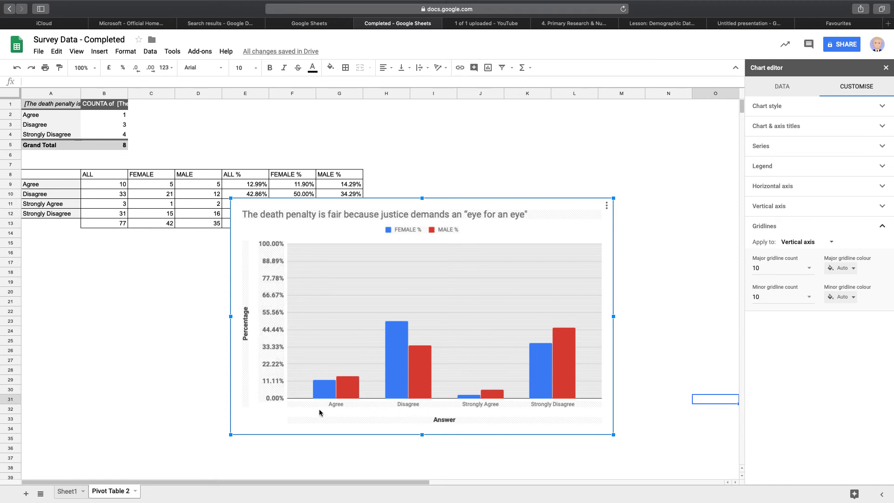
left_click_drag(231, 434, 218, 444)
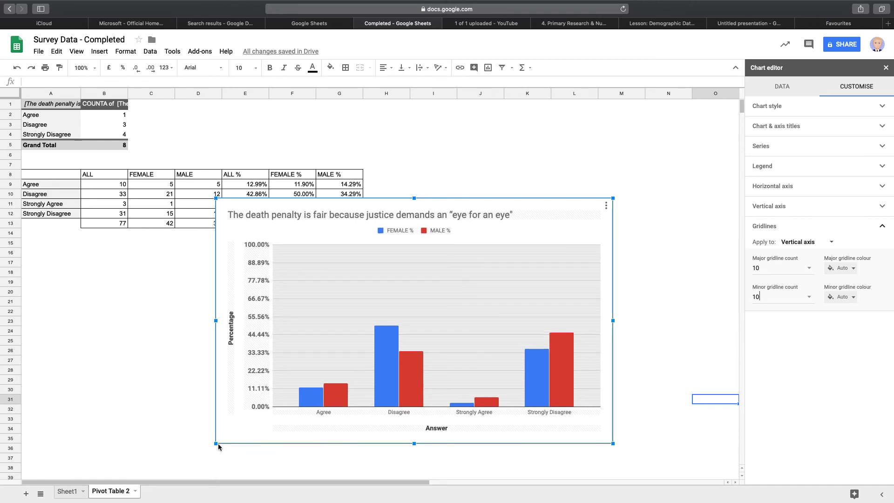
left_click(770, 206)
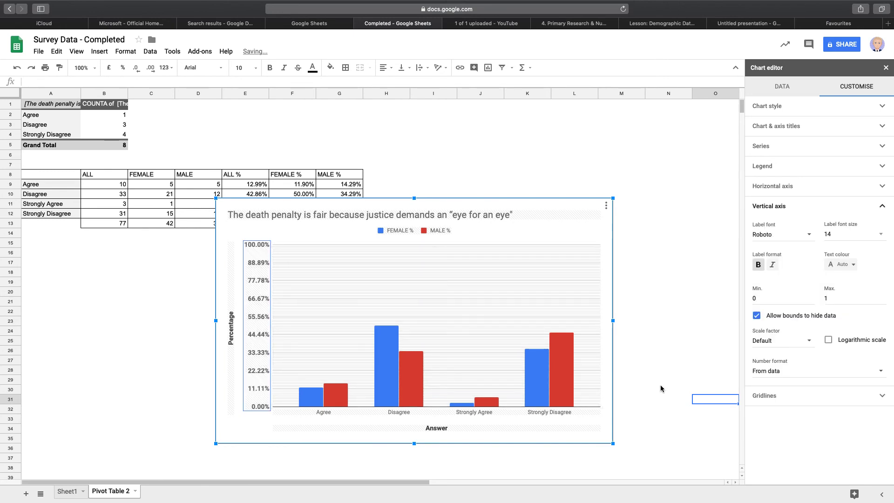
left_click(782, 341)
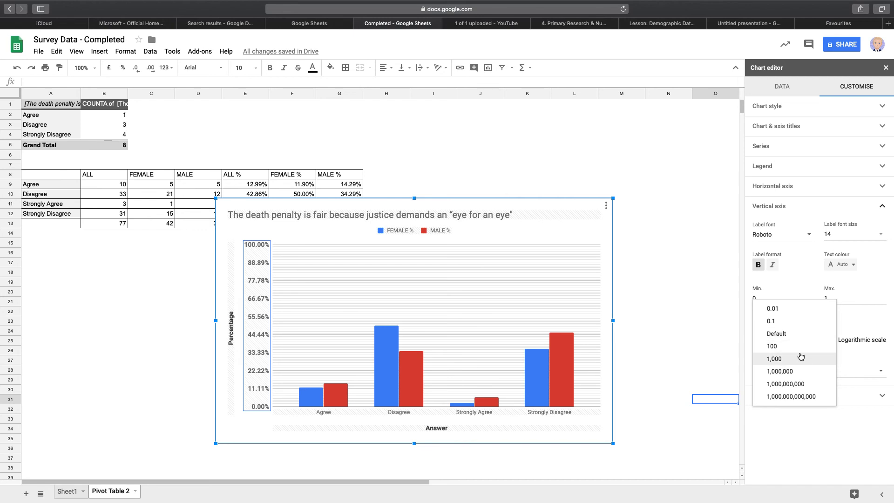
left_click(771, 346)
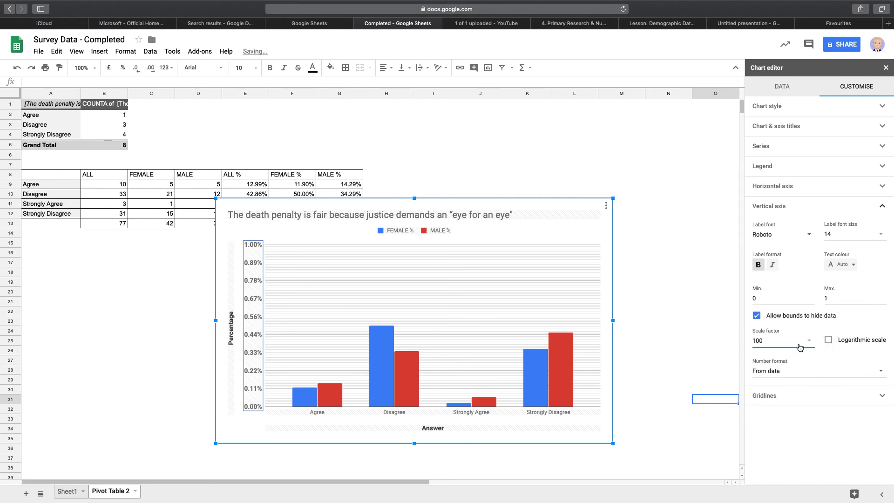
left_click(806, 341)
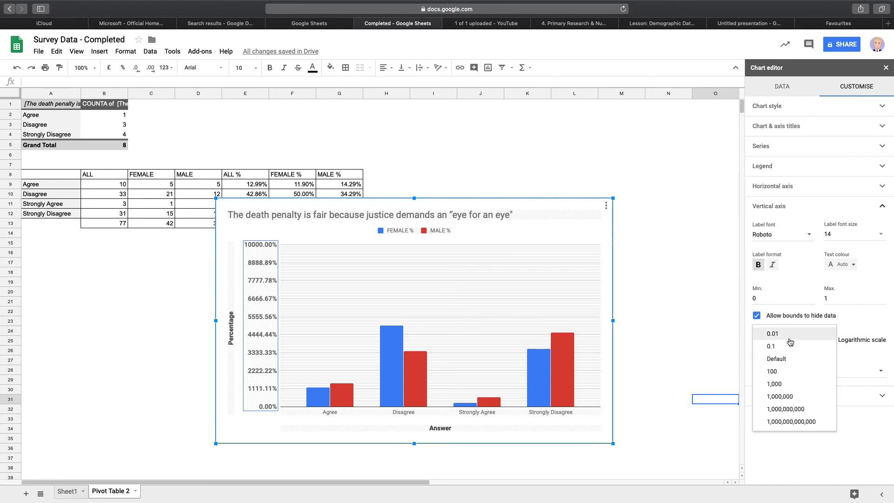
left_click(773, 333)
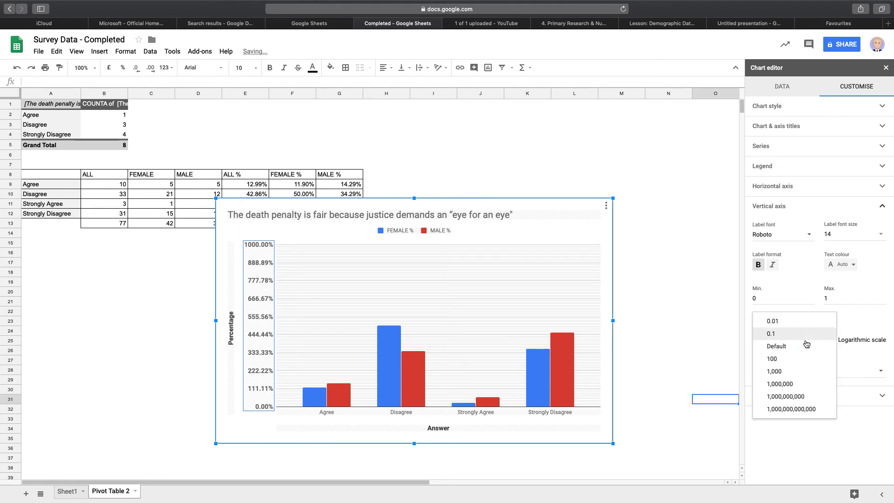
left_click(777, 347)
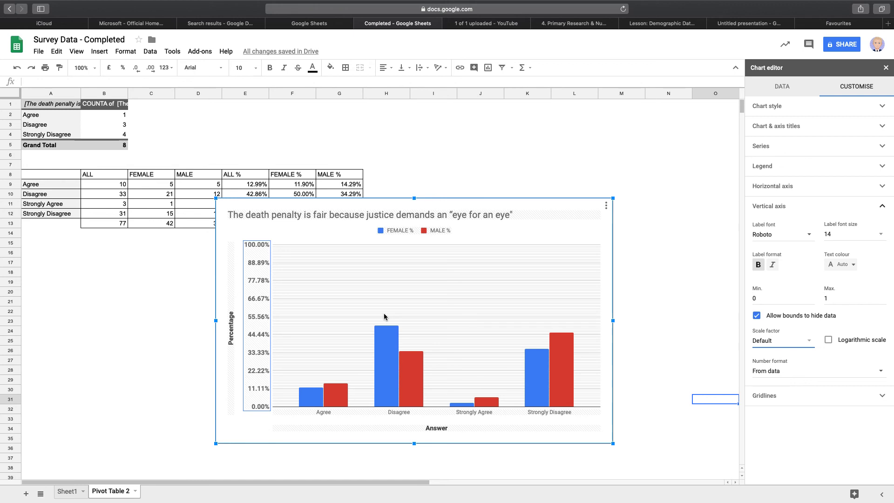
mouse_move(670, 255)
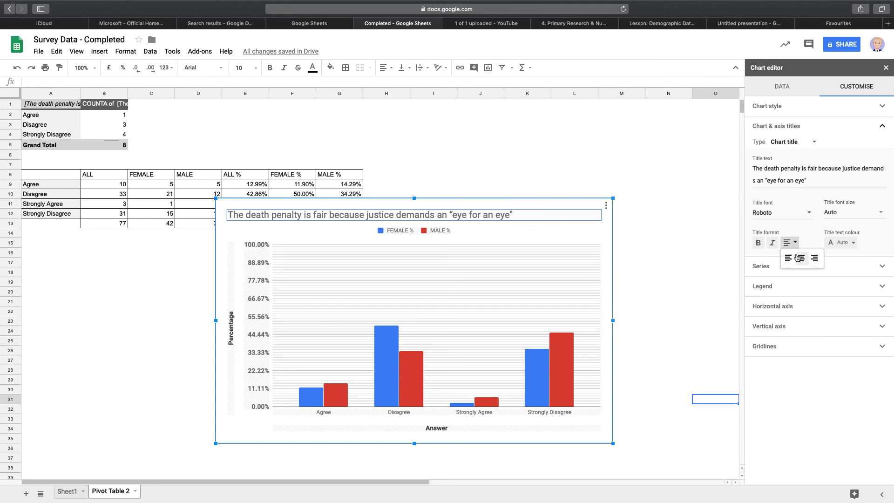
- Centre the title, colour the FEMALE % bars light green and the MALE % bars blue
left_click(561, 371)
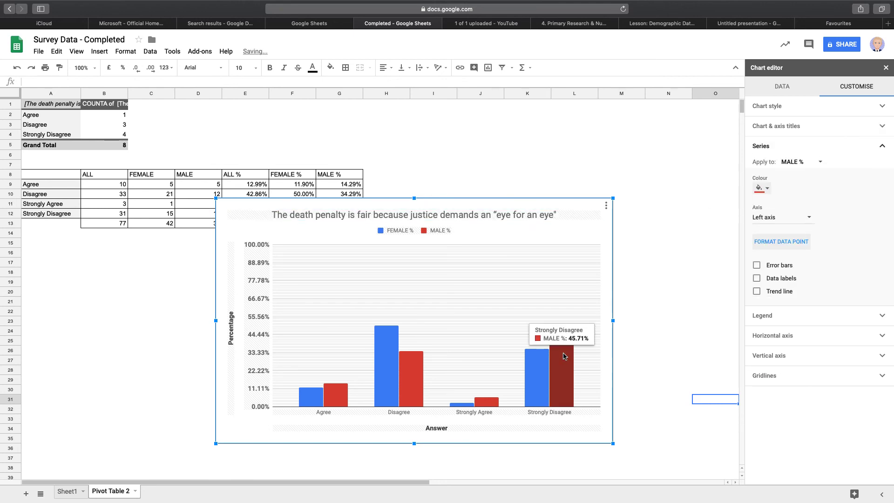
left_click(530, 398)
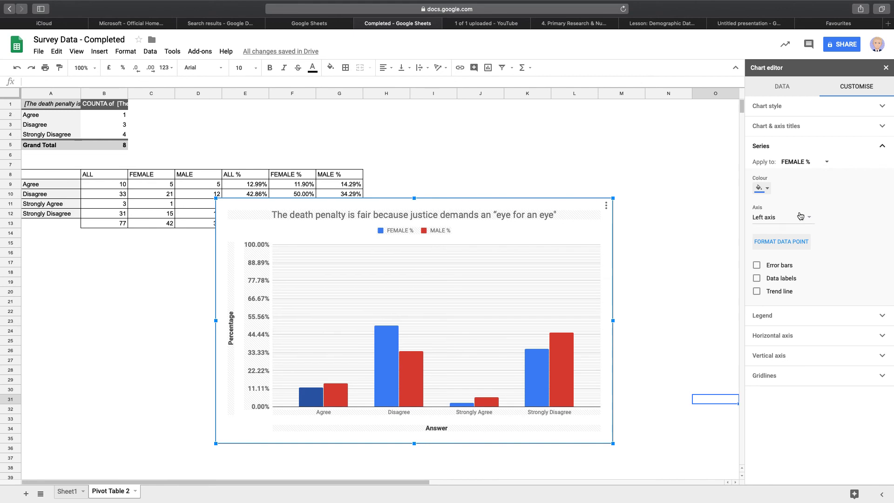
left_click(758, 187)
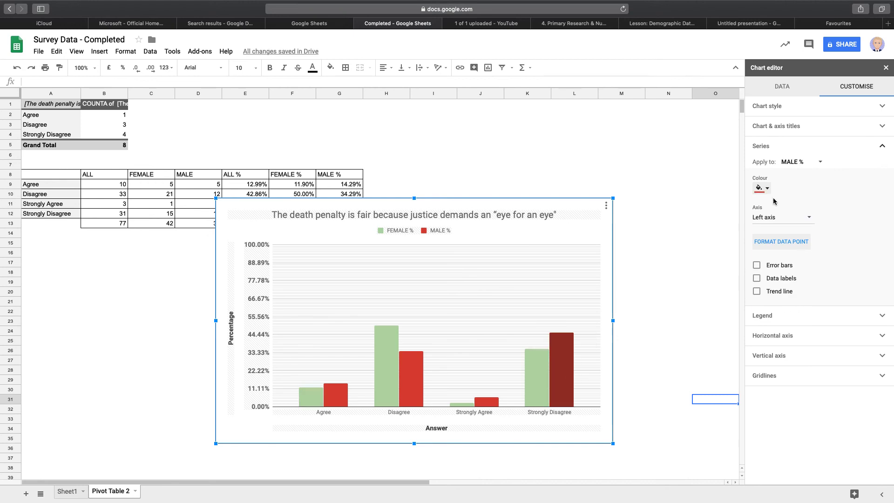
left_click(761, 188)
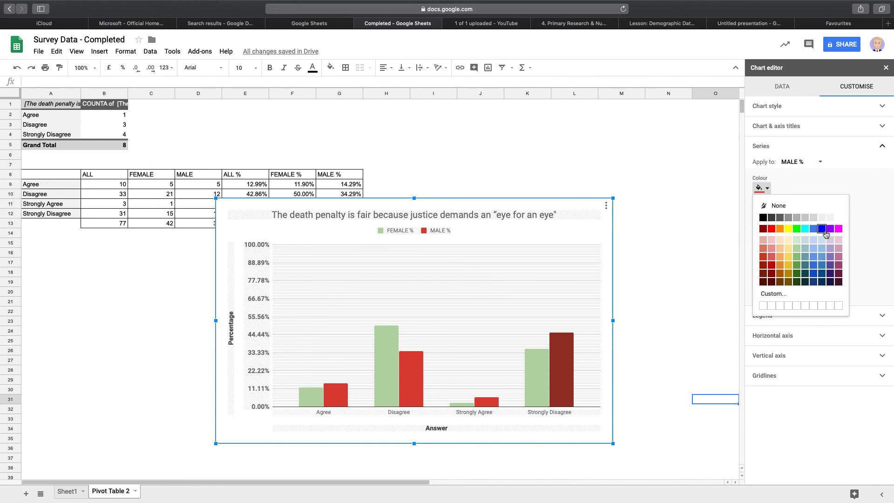
left_click(821, 229)
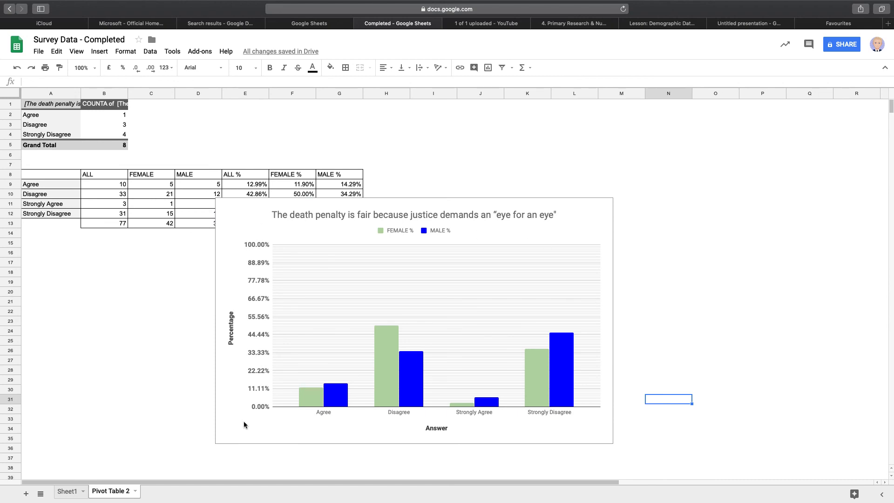
mouse_move(336, 204)
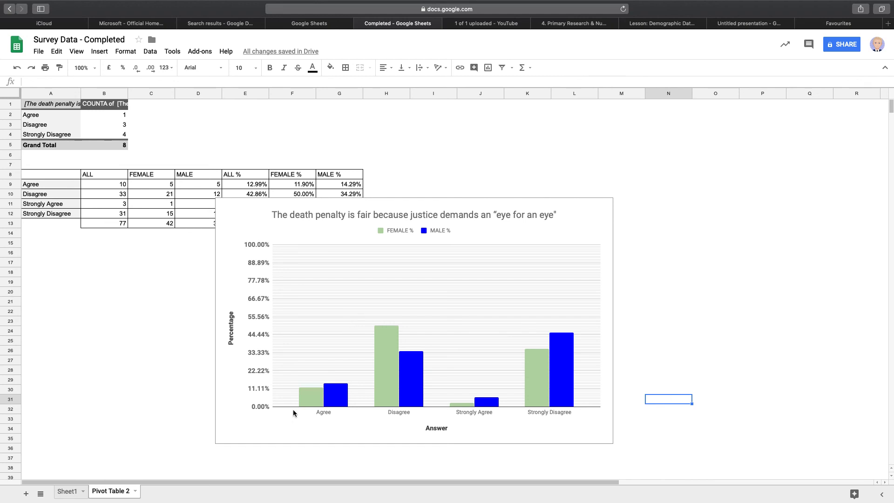
mouse_move(335, 414)
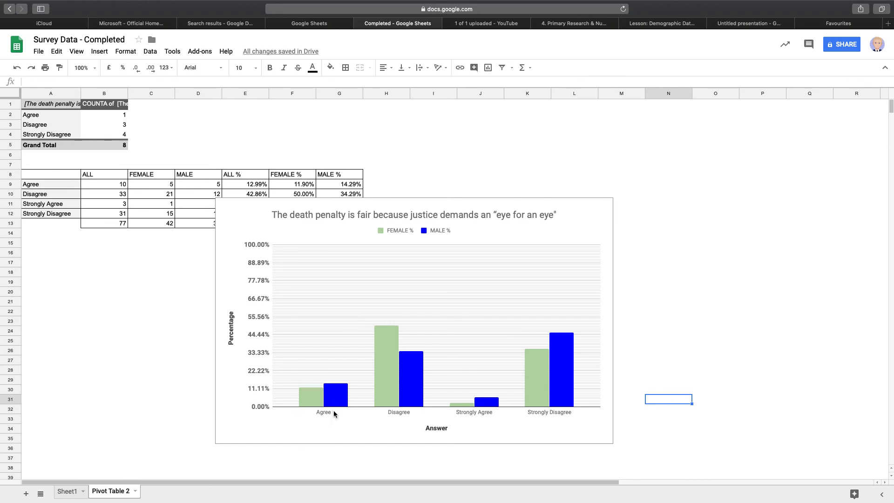
mouse_move(461, 431)
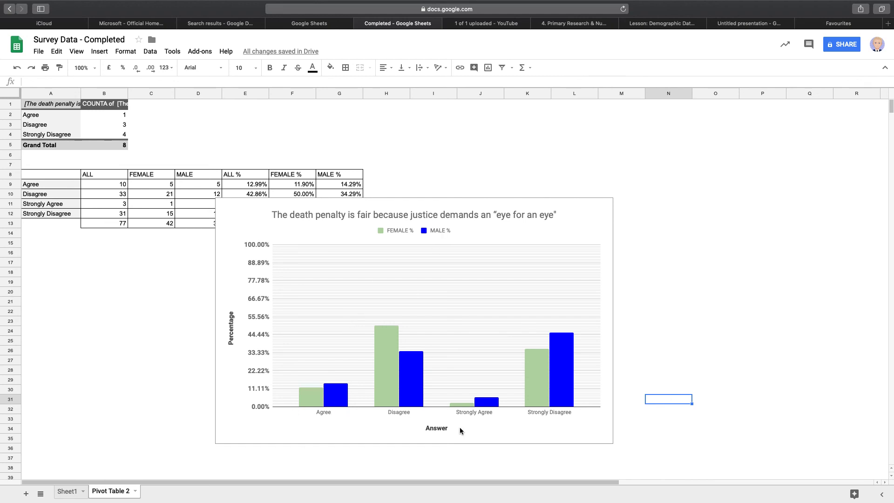
mouse_move(391, 416)
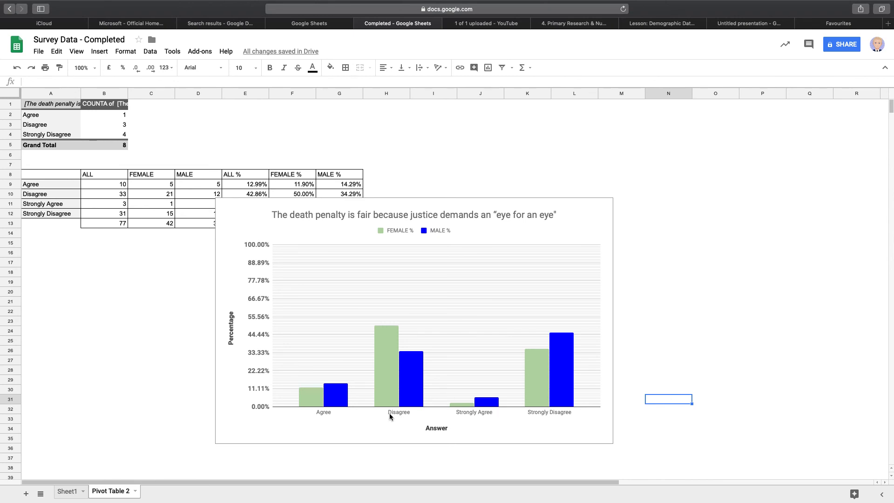
mouse_move(389, 421)
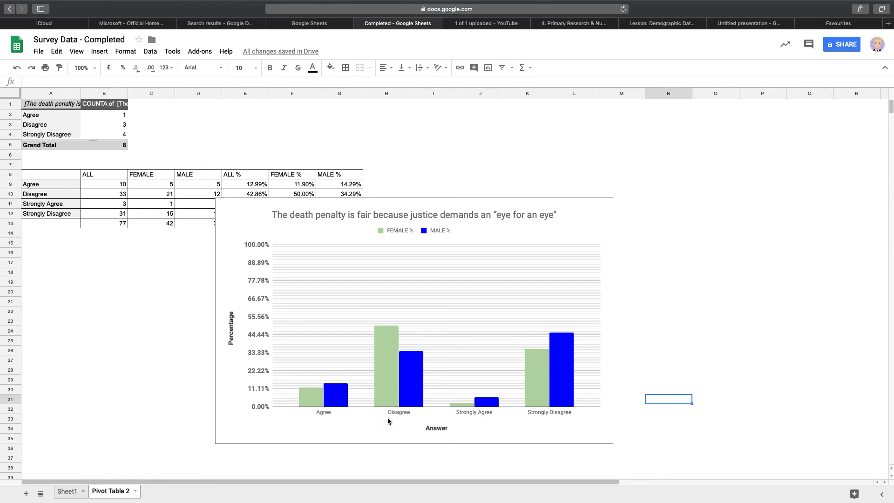
mouse_move(408, 390)
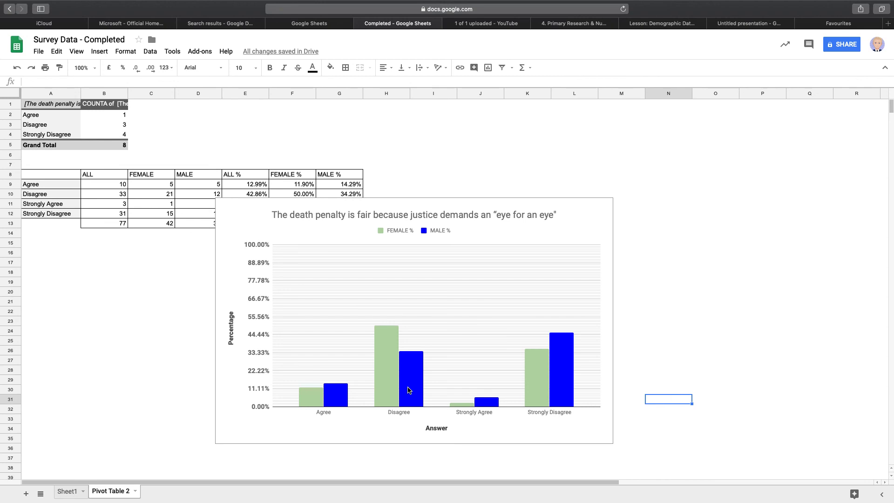
mouse_move(225, 247)
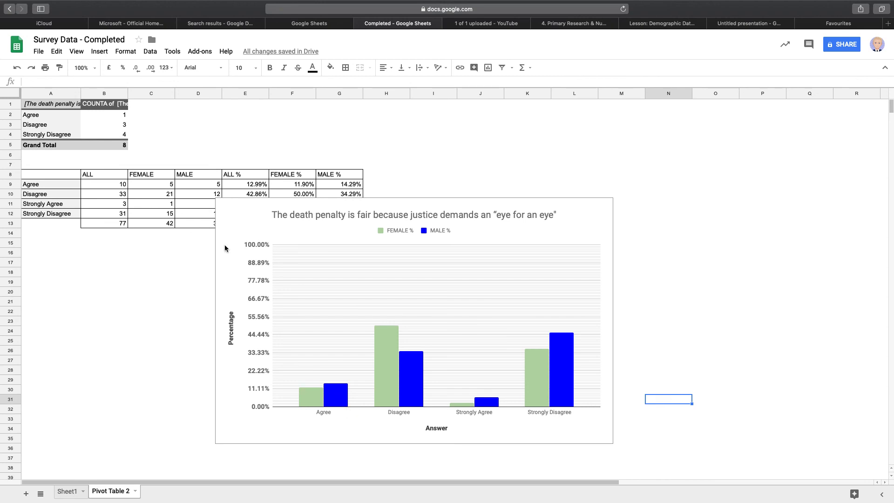
mouse_move(263, 246)
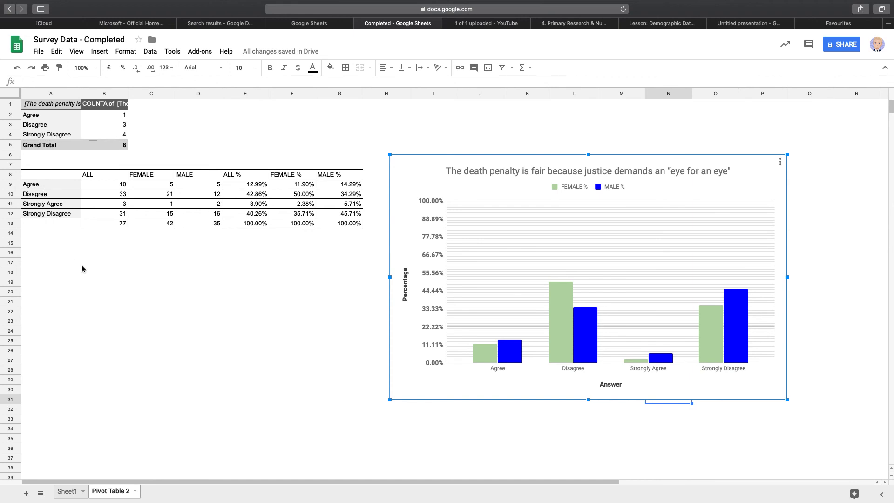
mouse_move(43, 188)
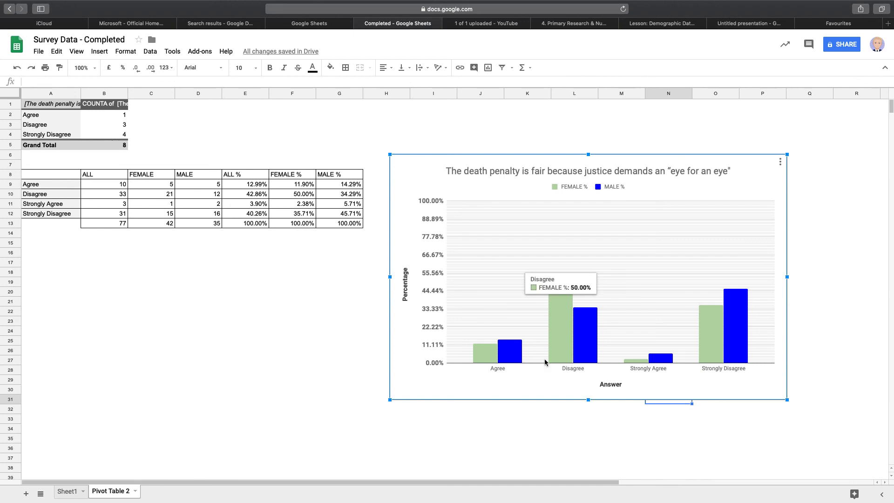
mouse_move(697, 379)
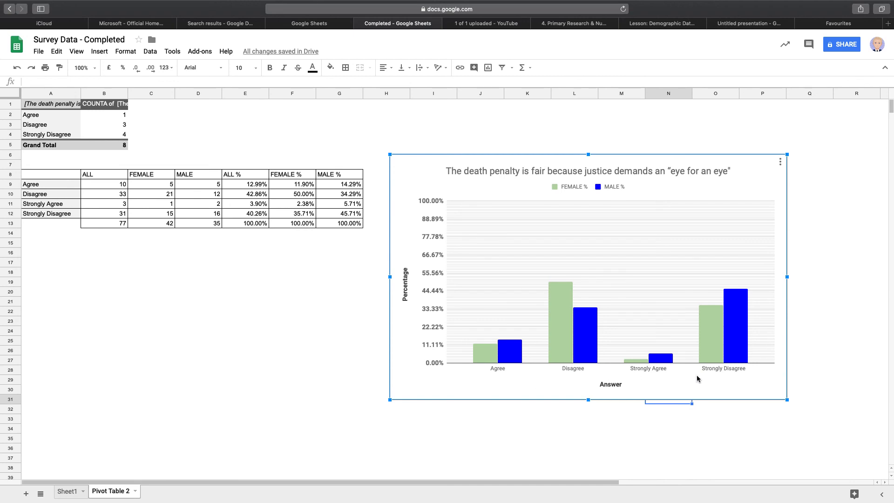
mouse_move(678, 385)
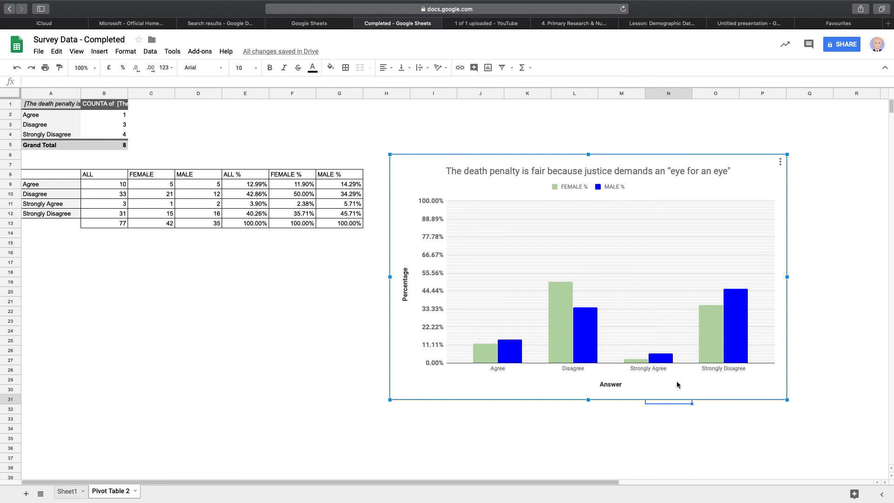
mouse_move(766, 136)
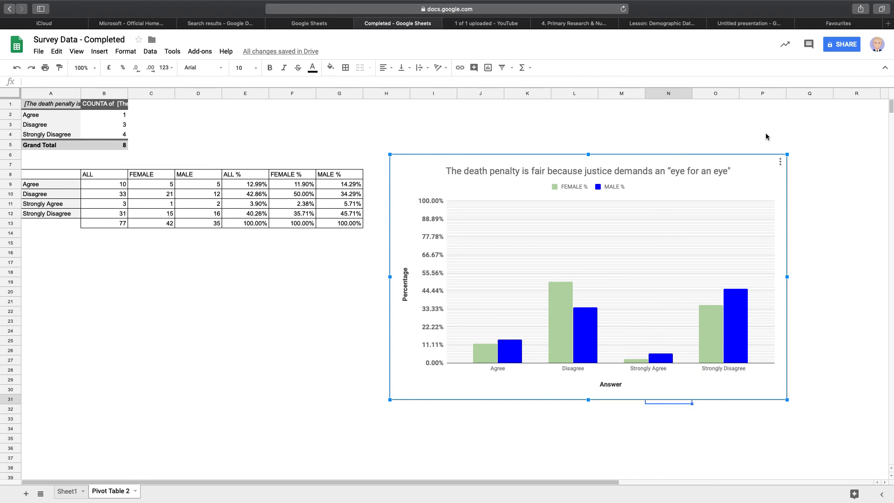
mouse_move(421, 185)
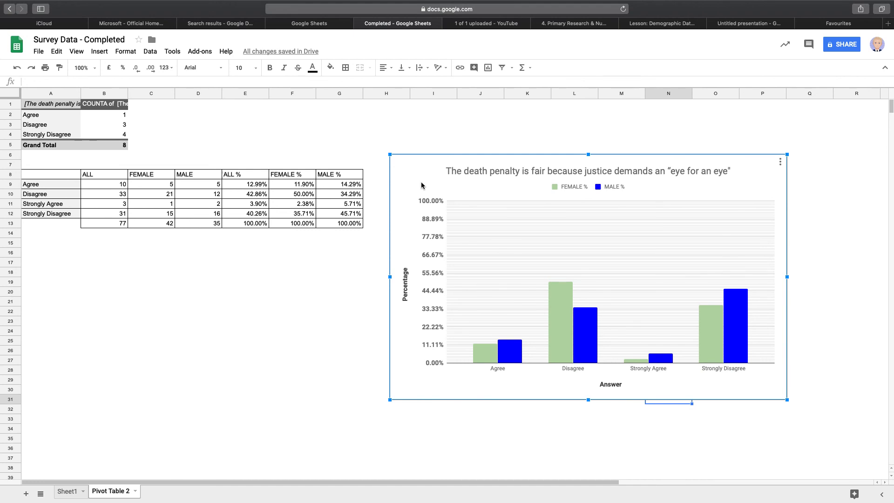
mouse_move(735, 4)
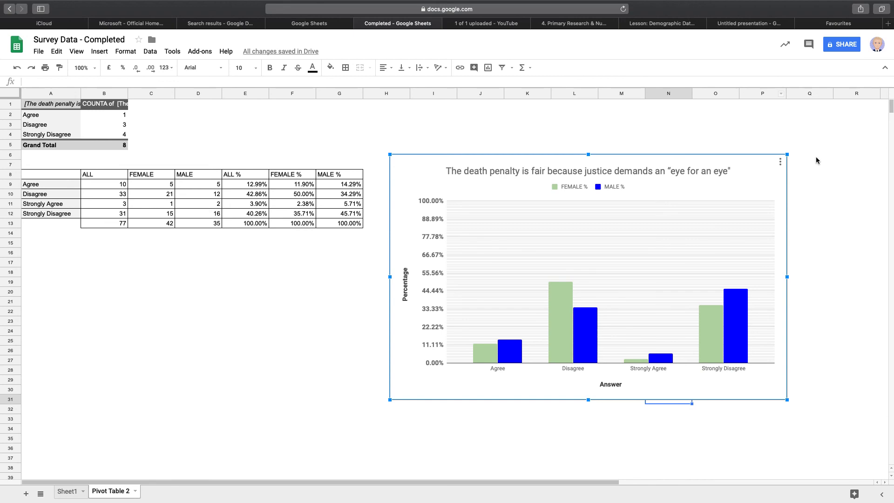
mouse_move(840, 175)
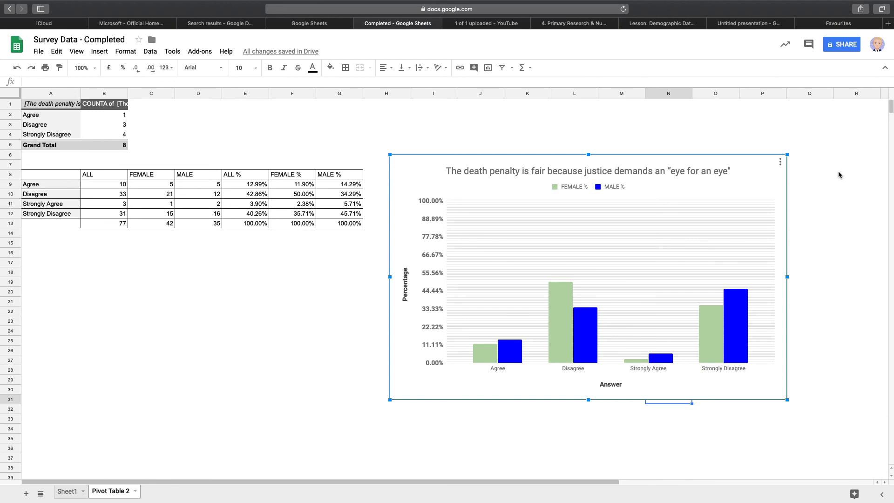
mouse_move(420, 446)
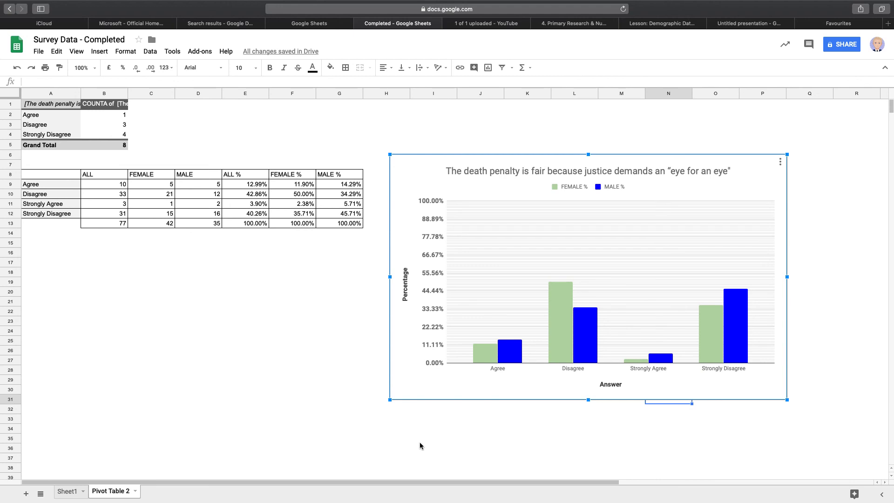
mouse_move(310, 265)
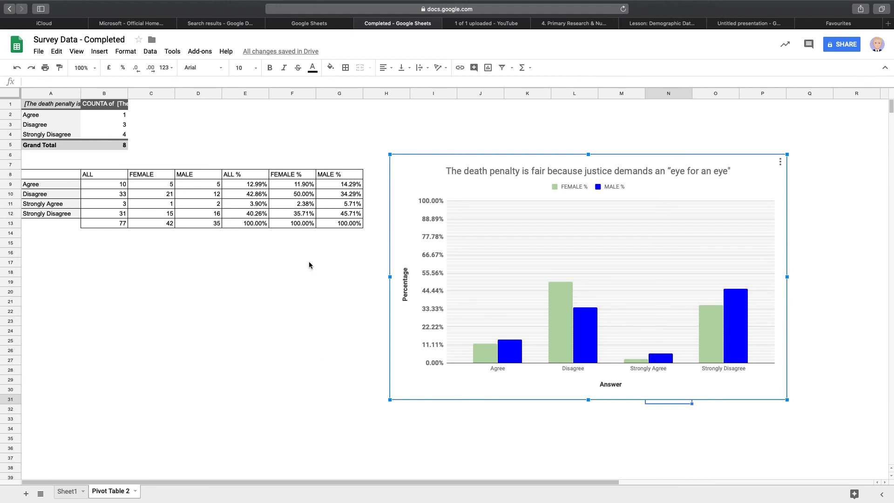
mouse_move(214, 194)
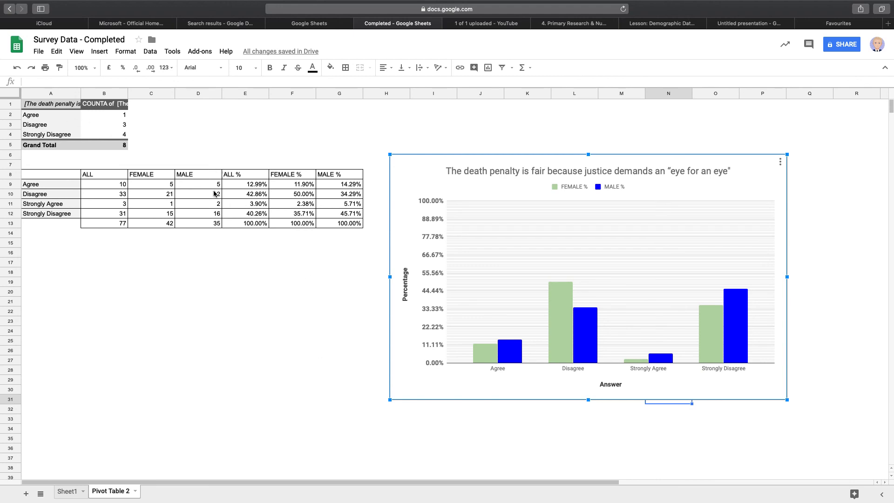
mouse_move(209, 193)
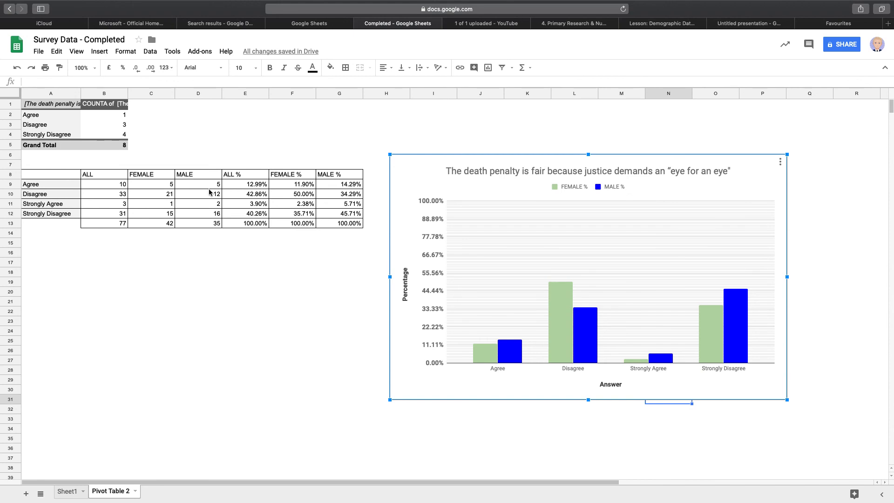
mouse_move(213, 189)
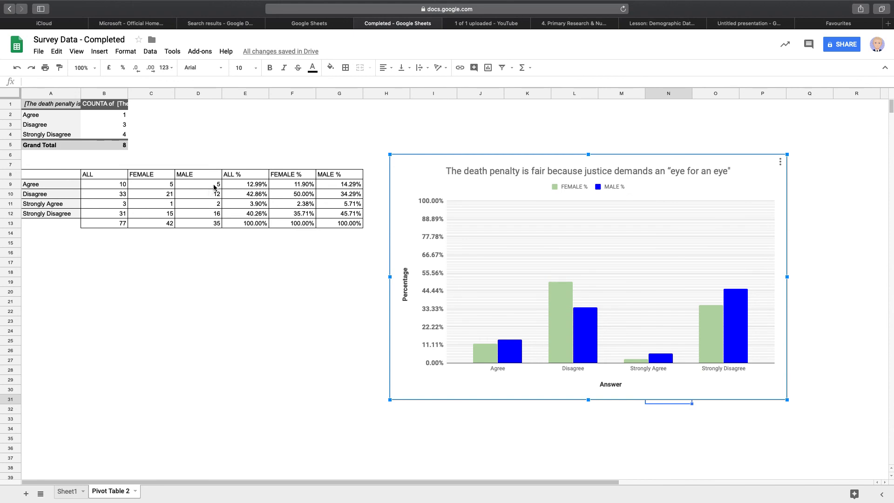